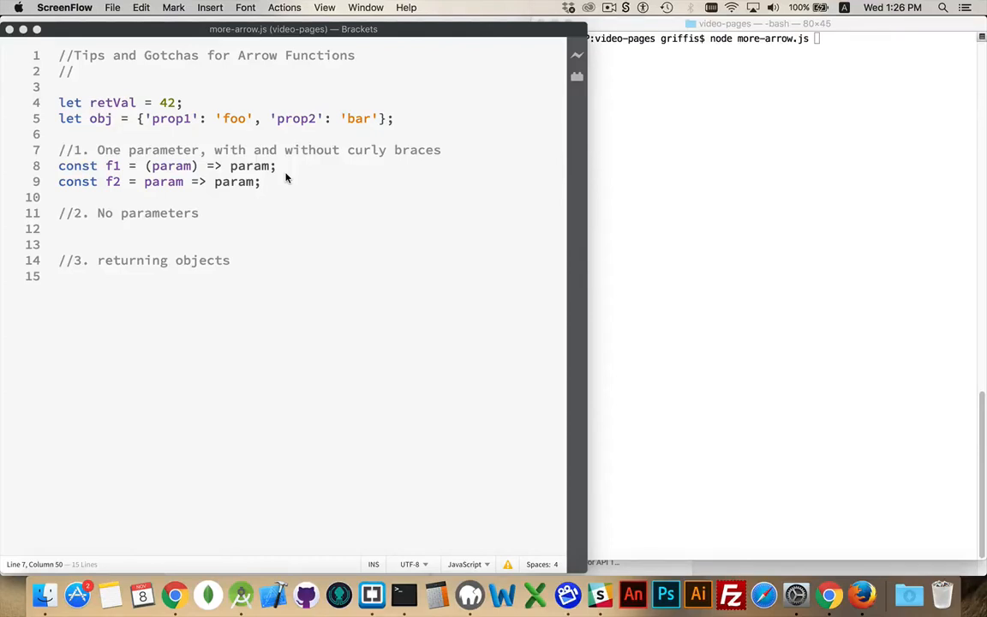
pyautogui.moveTo(299, 178)
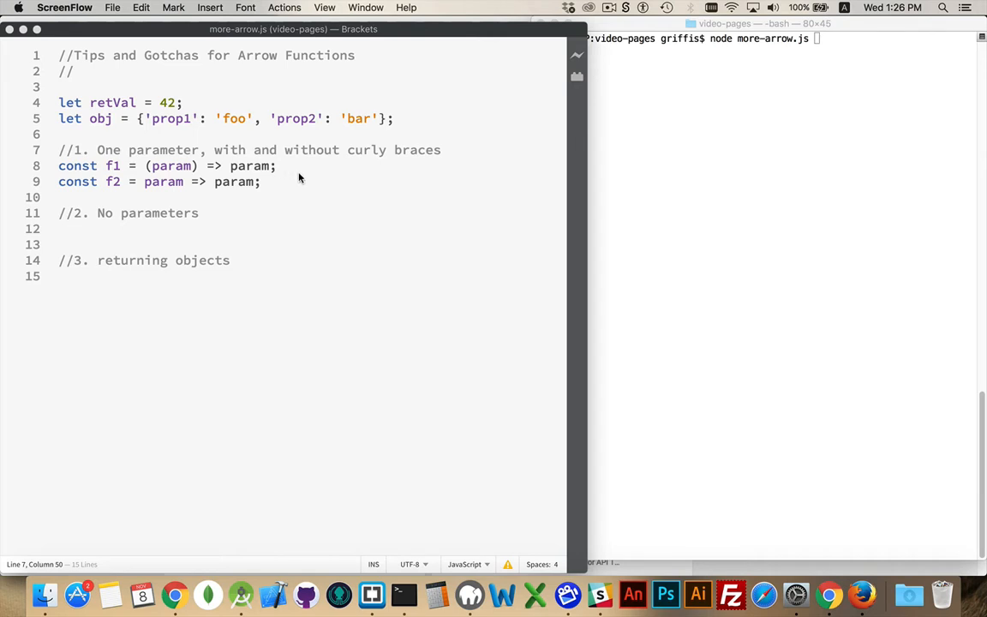
pyautogui.moveTo(92, 120)
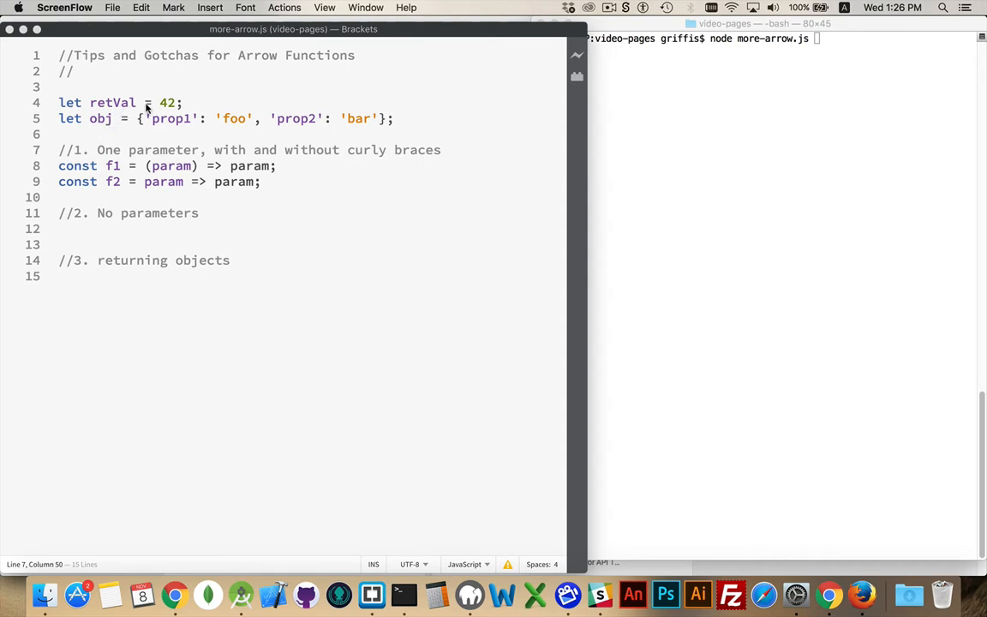
pyautogui.moveTo(143, 113)
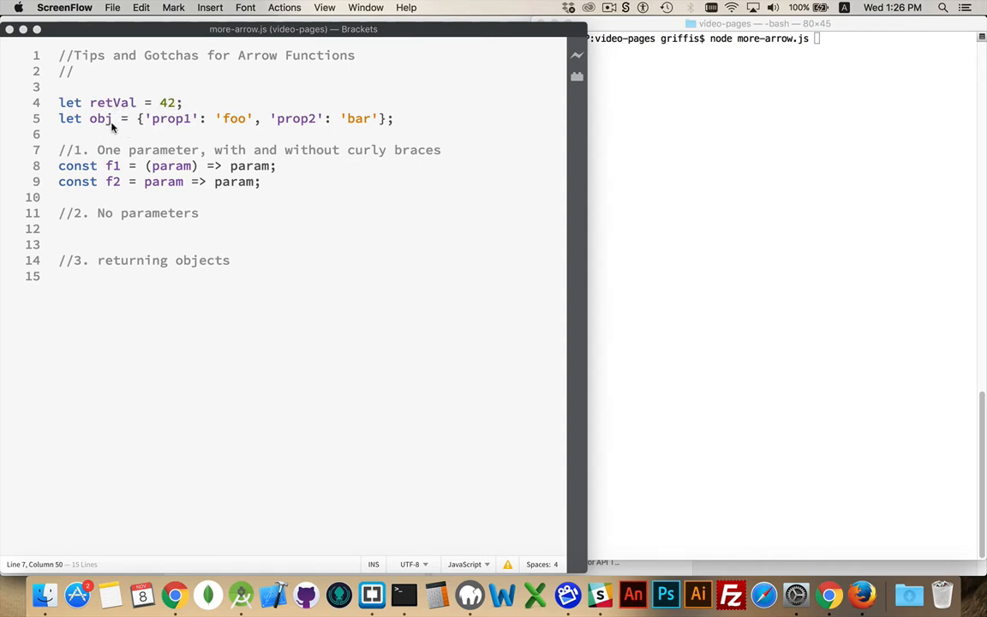
pyautogui.moveTo(407, 131)
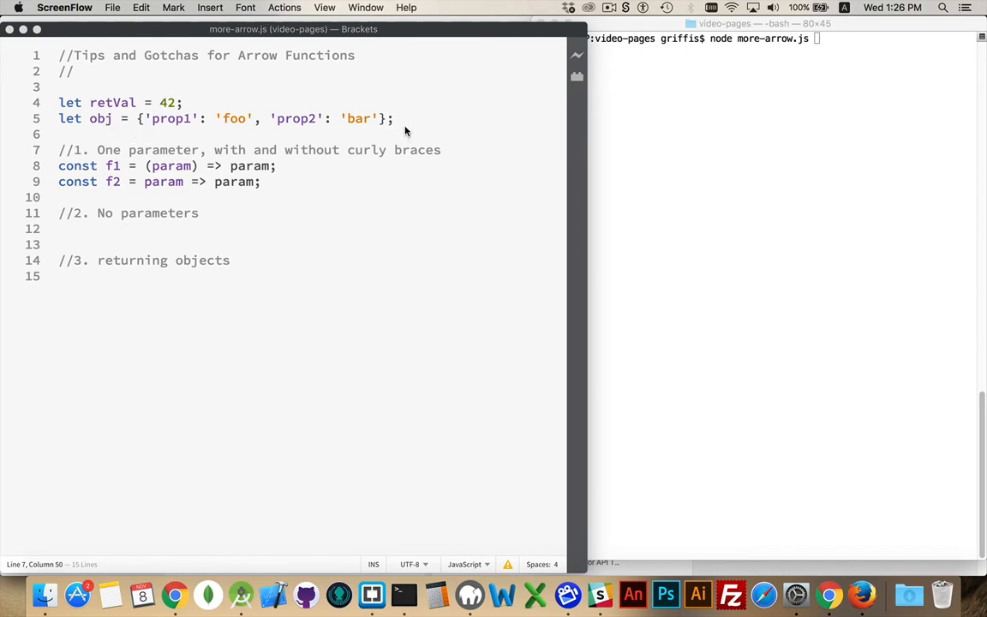
pyautogui.moveTo(330, 186)
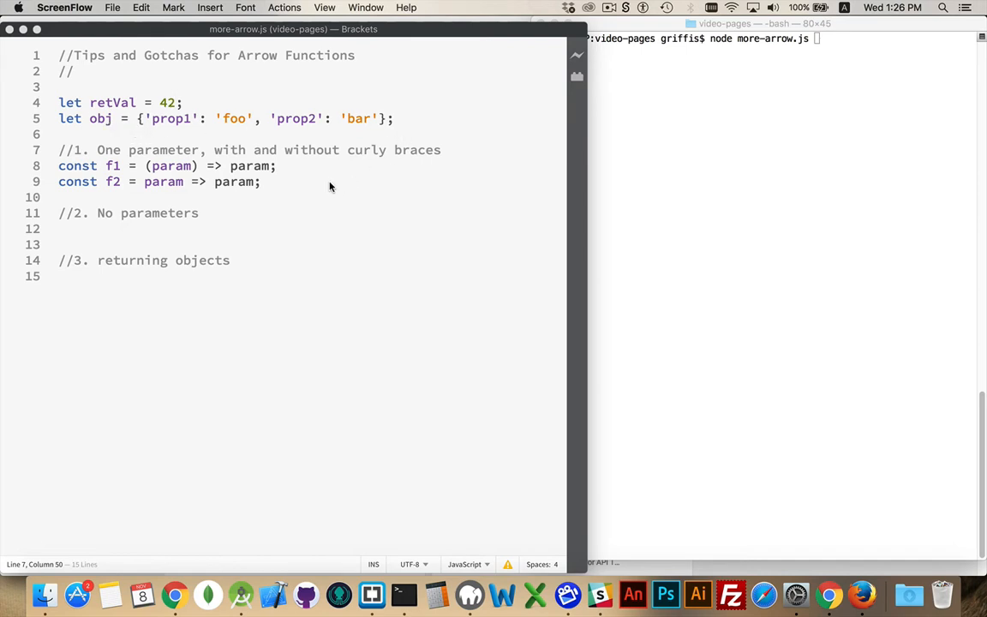
pyautogui.moveTo(153, 159)
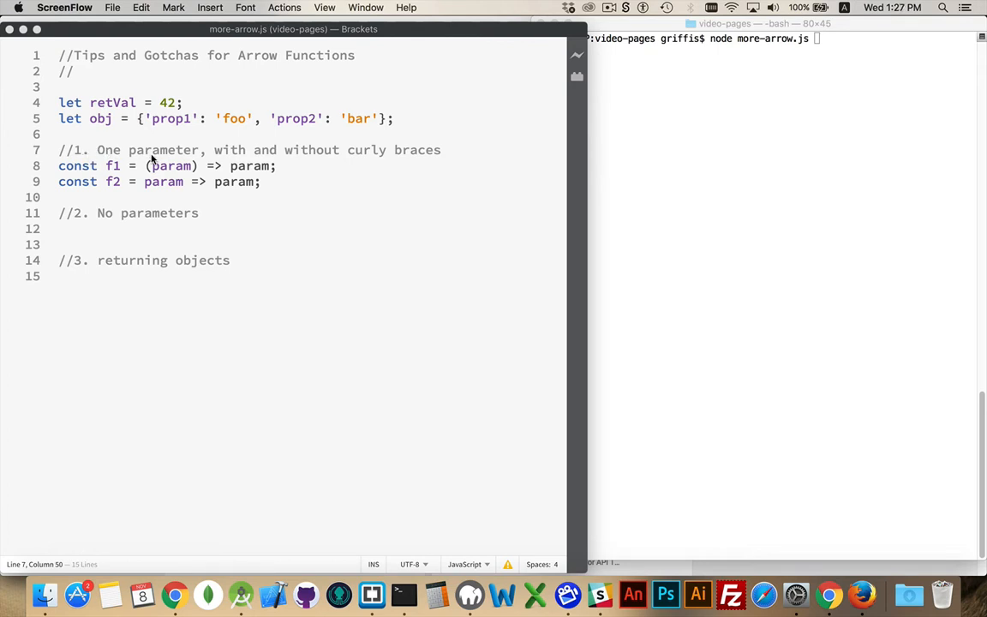
pyautogui.moveTo(206, 186)
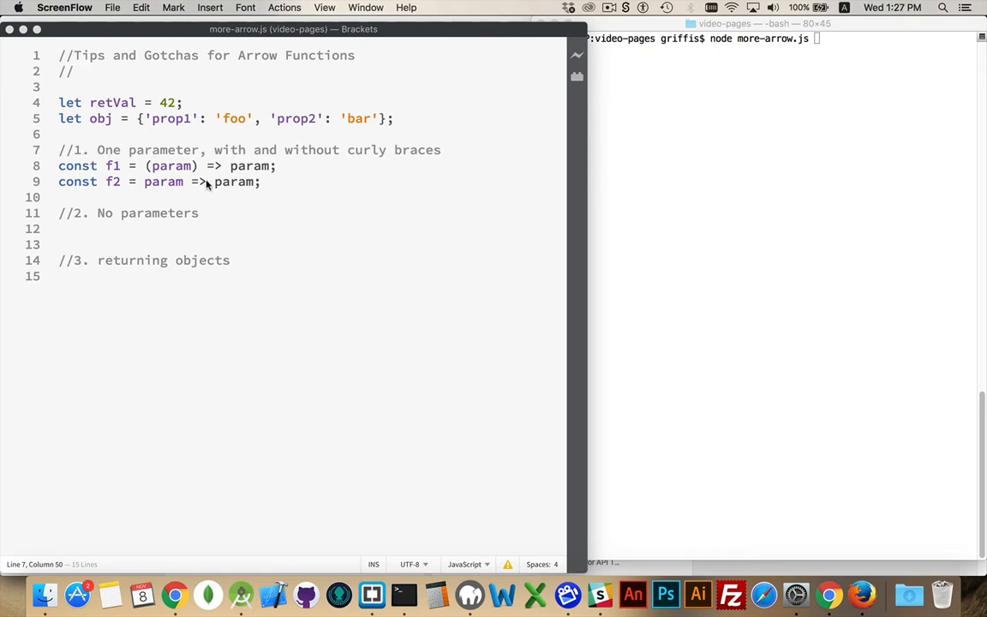
pyautogui.moveTo(174, 181)
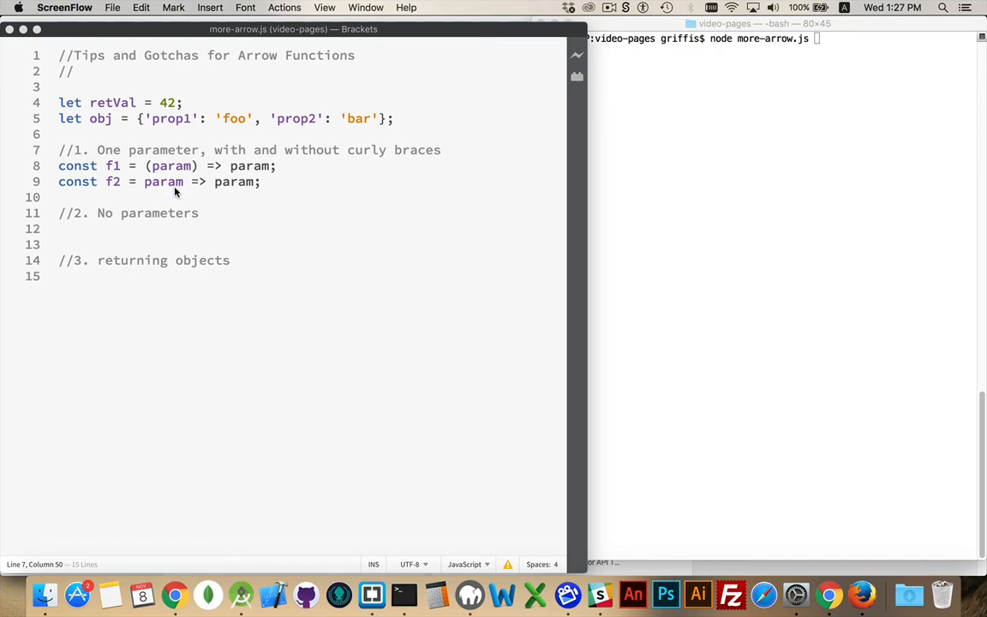
pyautogui.moveTo(163, 182)
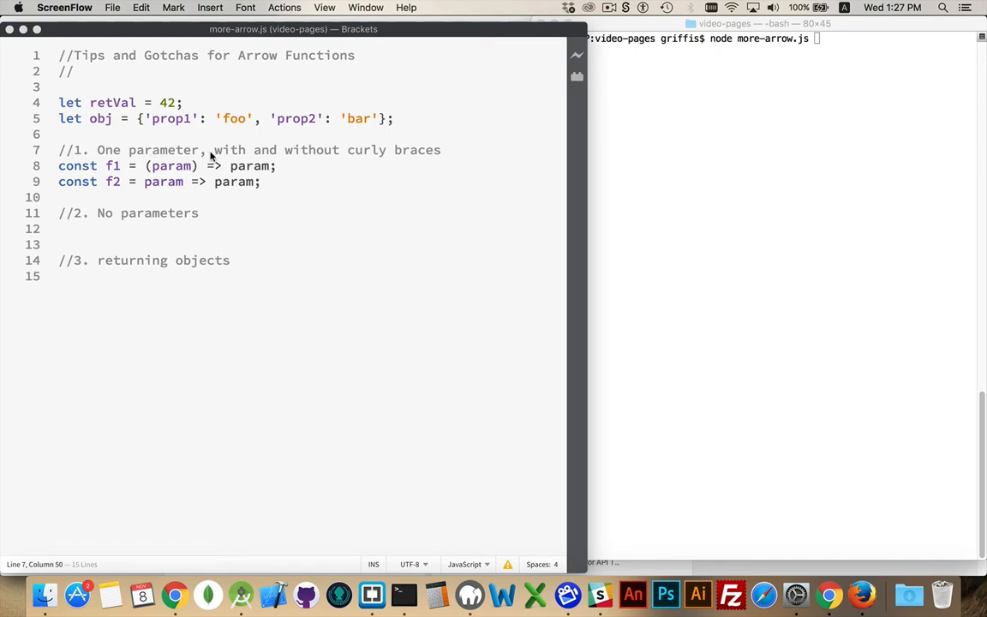
pyautogui.moveTo(180, 173)
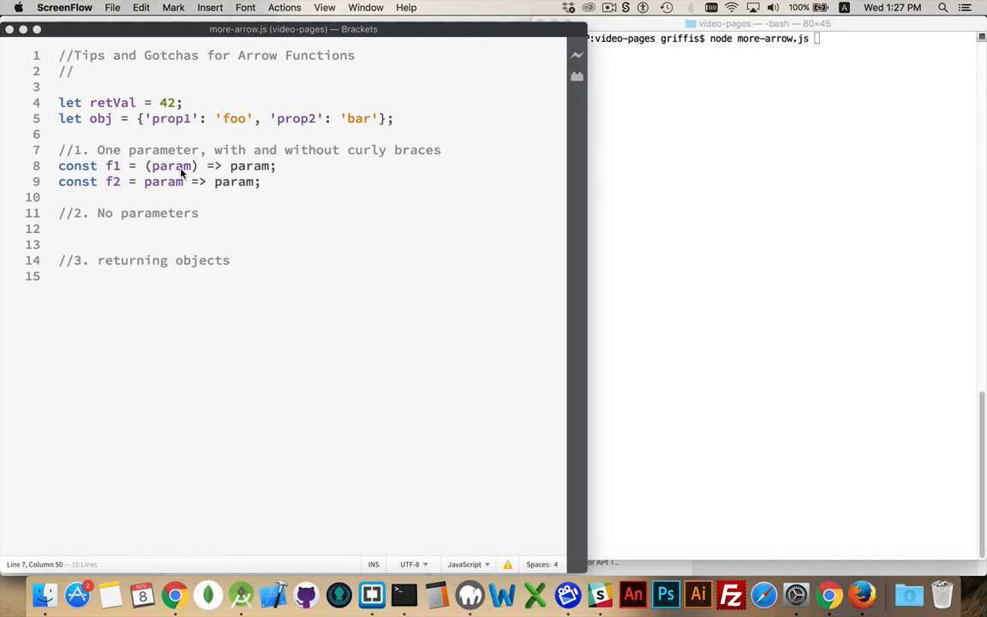
pyautogui.moveTo(170, 150)
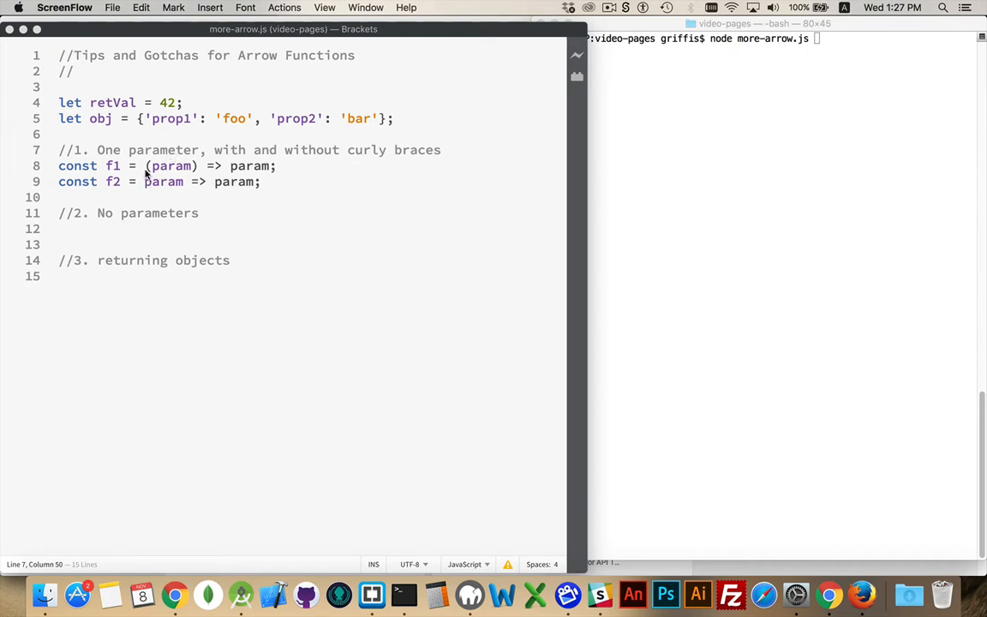
pyautogui.moveTo(188, 181)
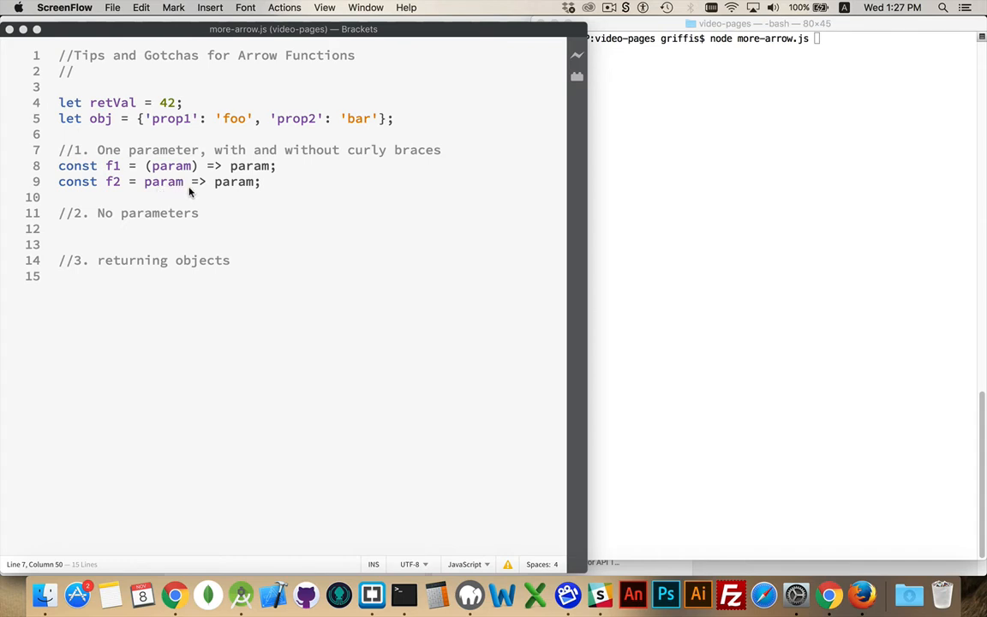
pyautogui.moveTo(234, 166)
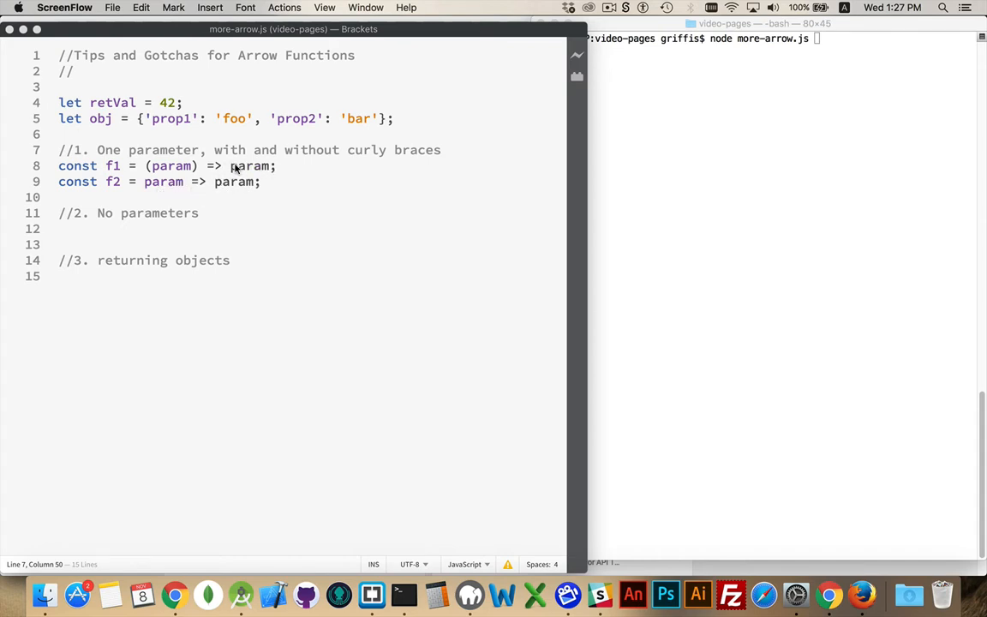
# Add console.log( f1(7) ); below the f1 definition
pyautogui.click(277, 165)
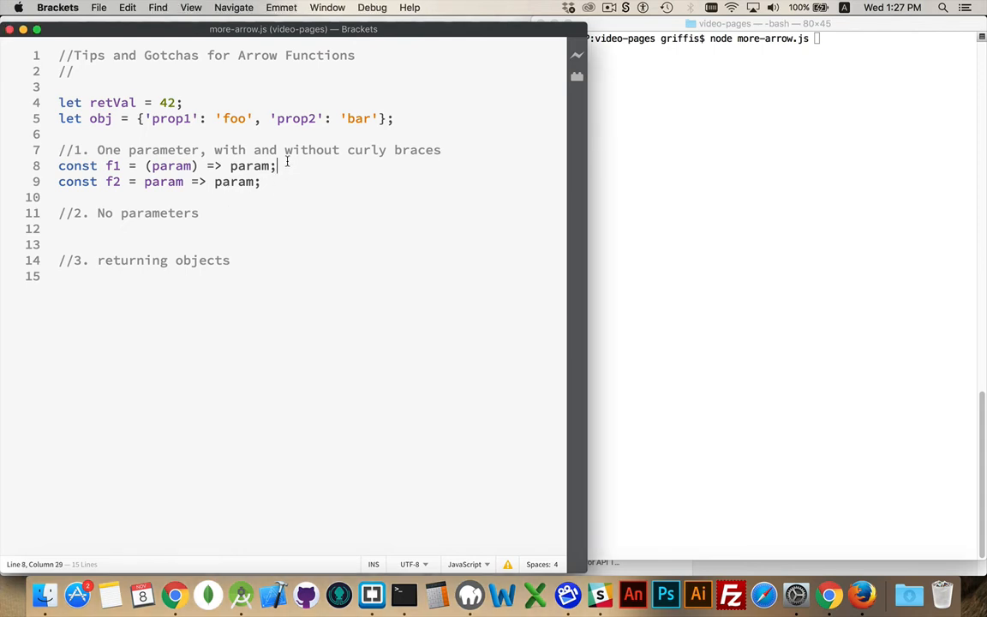
pyautogui.write('consoe')
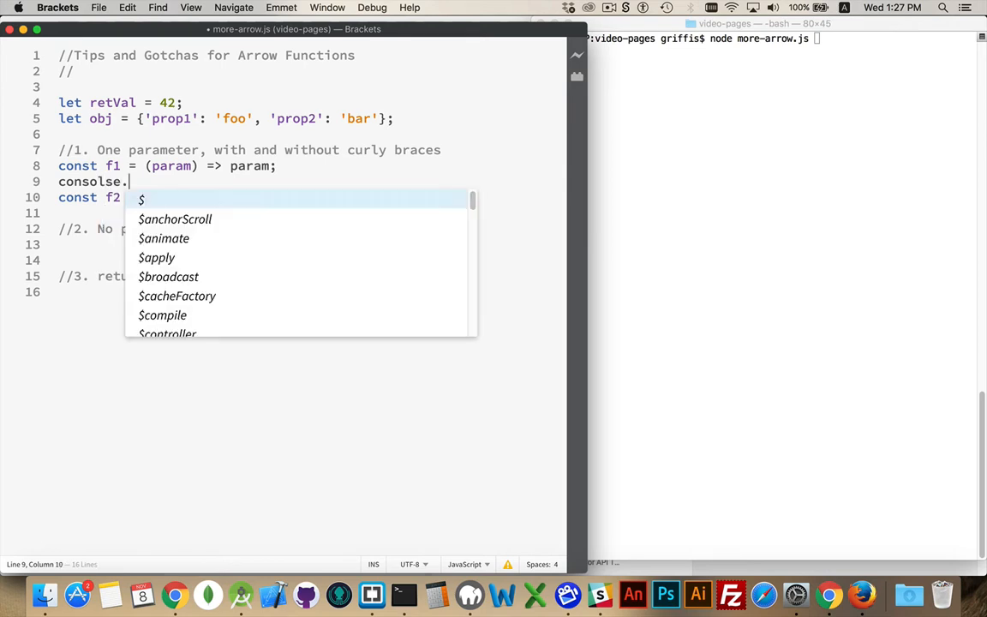
pyautogui.write('log')
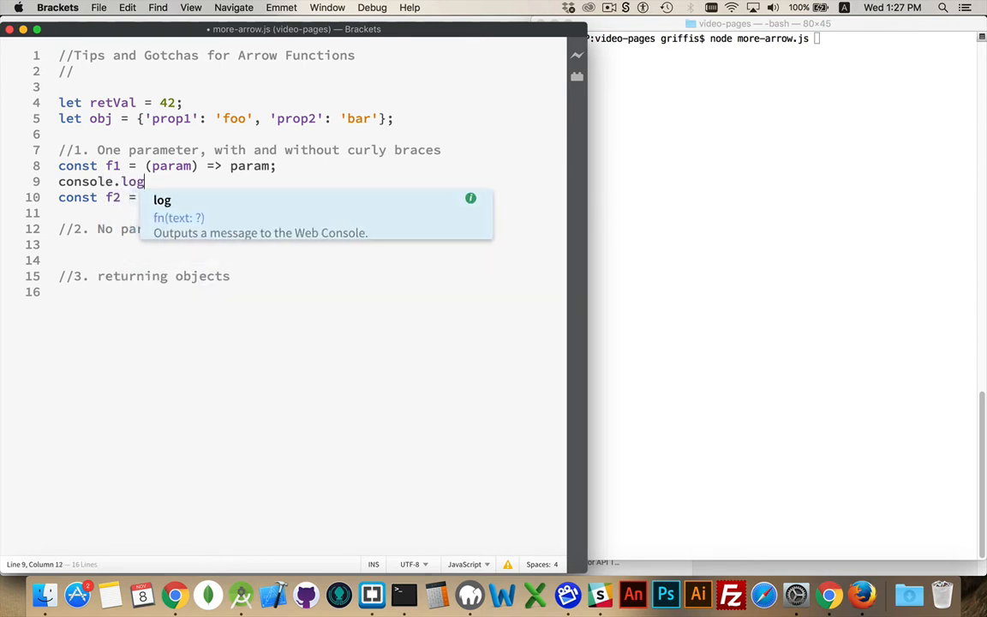
pyautogui.write('( f1()')
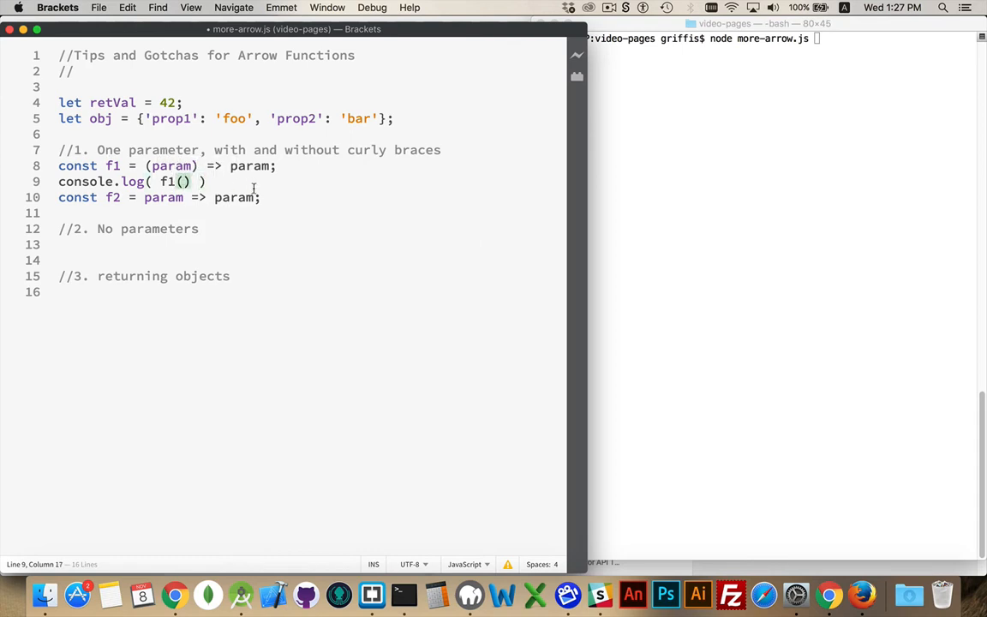
pyautogui.write('7')
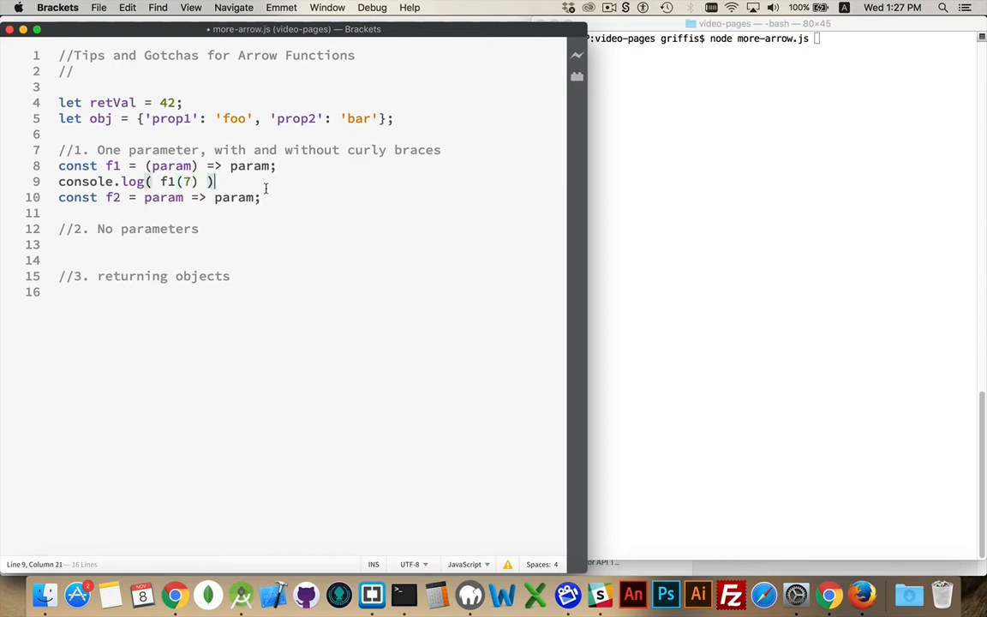
# Add console.log( f2(7) ); below the f2 definition
pyautogui.click(278, 165)
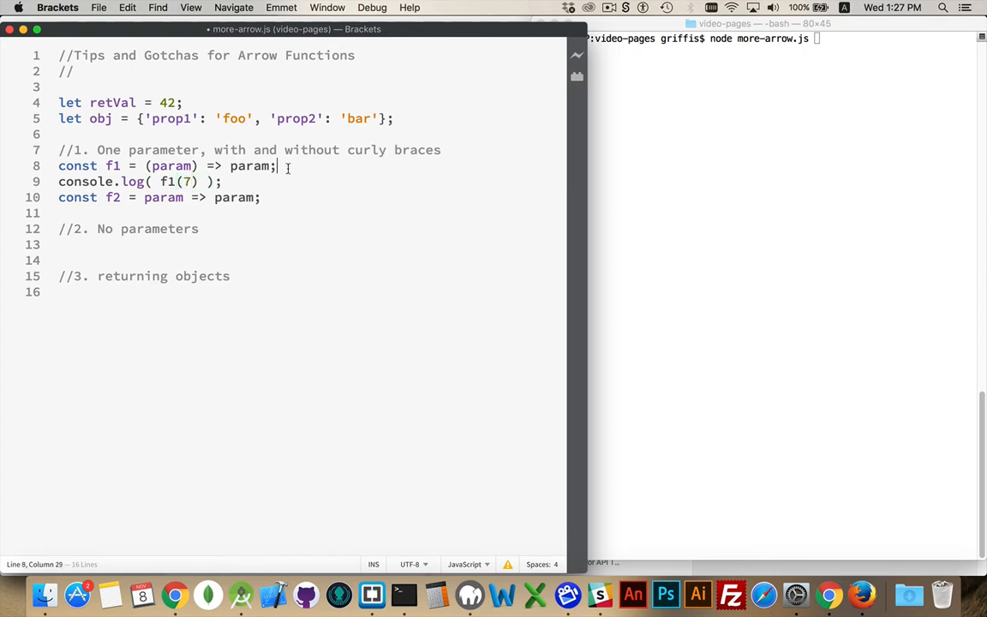
pyautogui.write('console.log( f1(7) );')
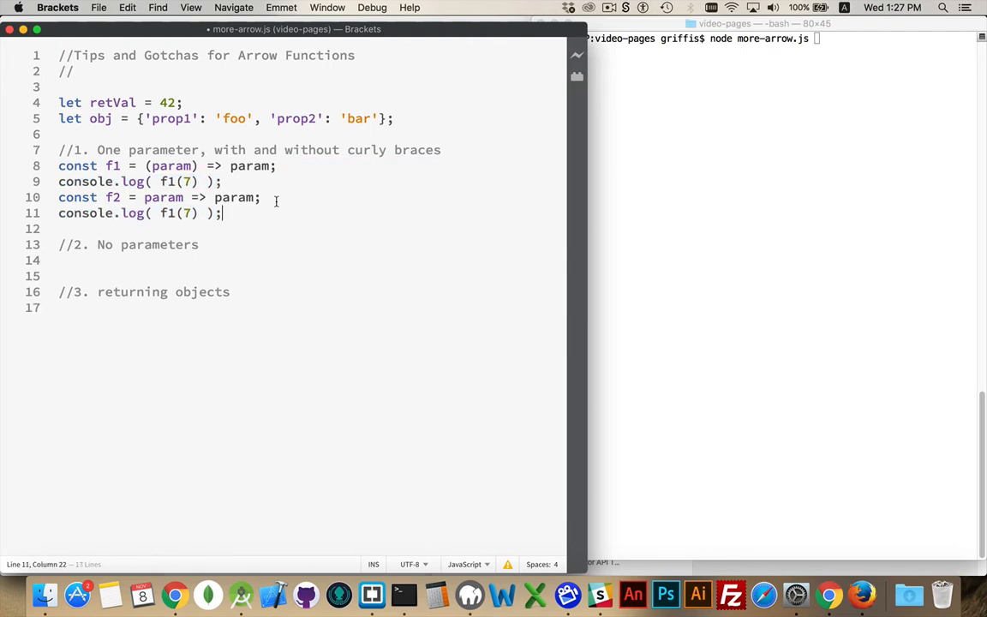
pyautogui.write('f2')
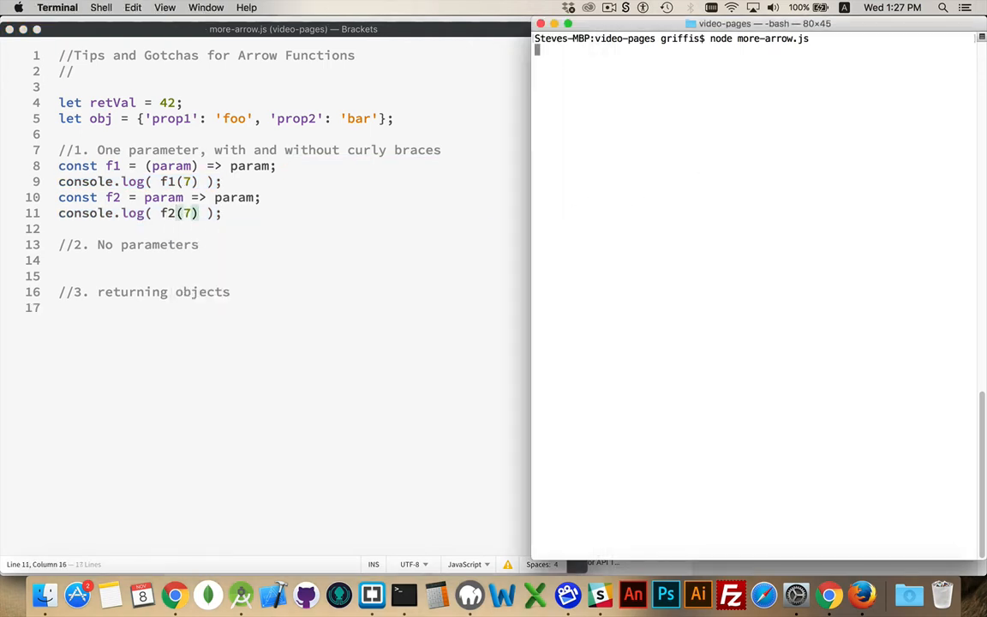
# Run node more-arrow.js in Terminal and let it return to the prompt
pyautogui.press('Return')
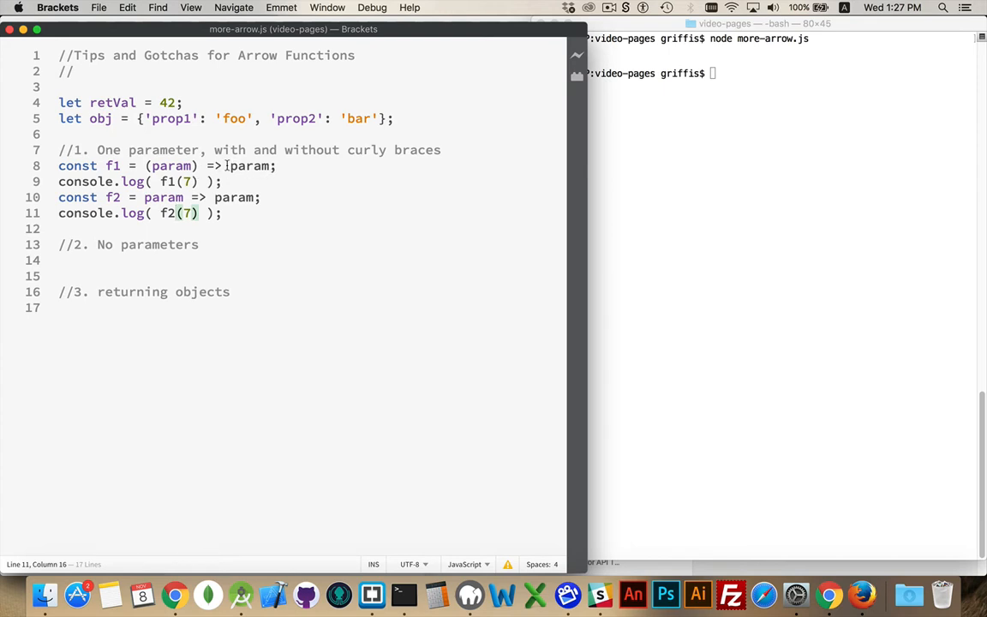
pyautogui.doubleClick(248, 166)
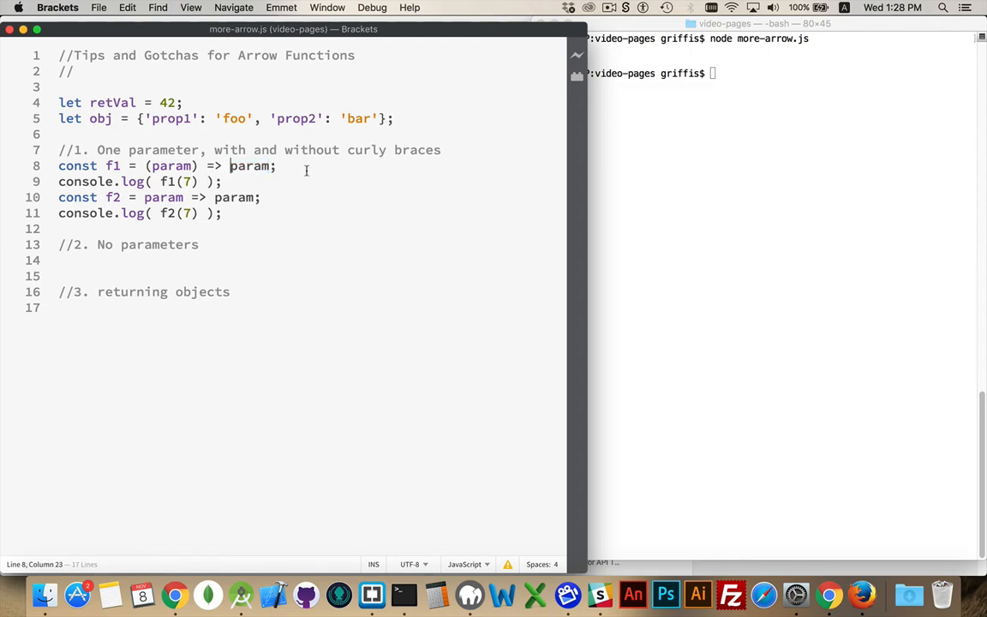
pyautogui.write('{')
pyautogui.click(782, 73)
pyautogui.write('node more-arrow.js')
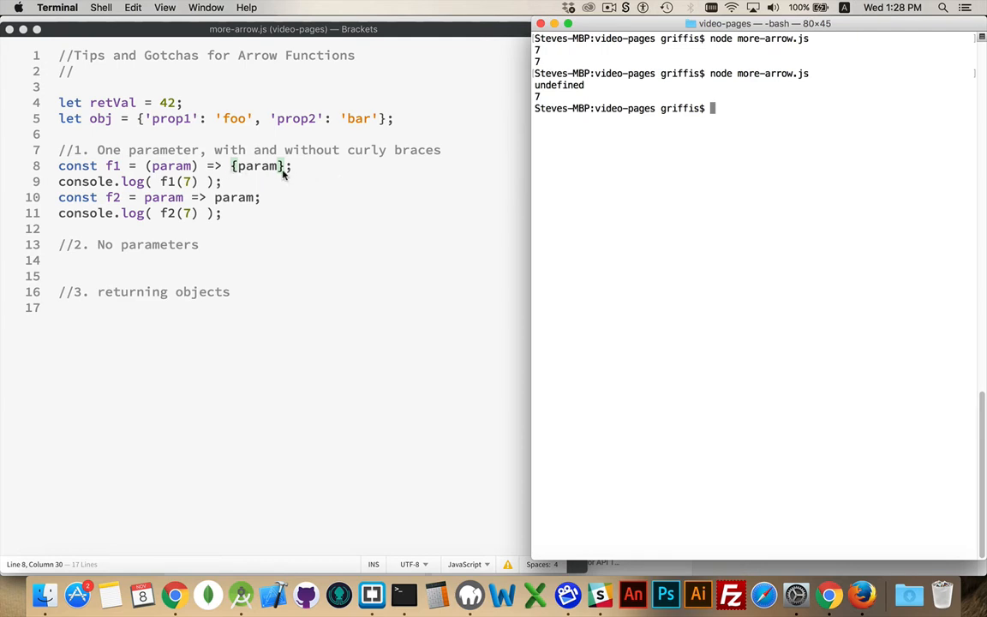
pyautogui.moveTo(238, 168)
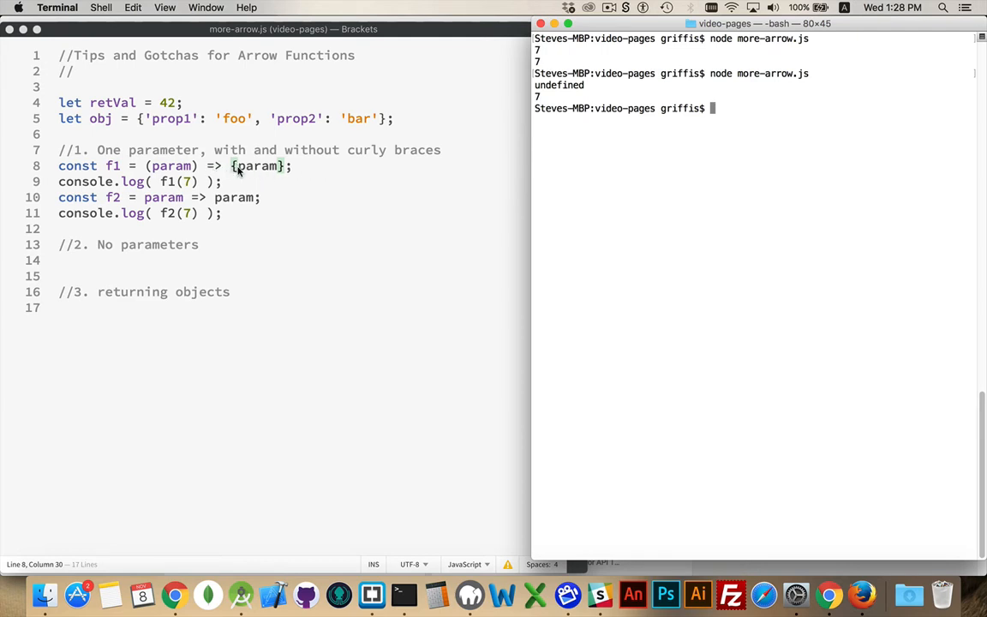
# Add 'return' inside f1's braces and rerun more-arrow.js, printing 7 twice
pyautogui.click(240, 166)
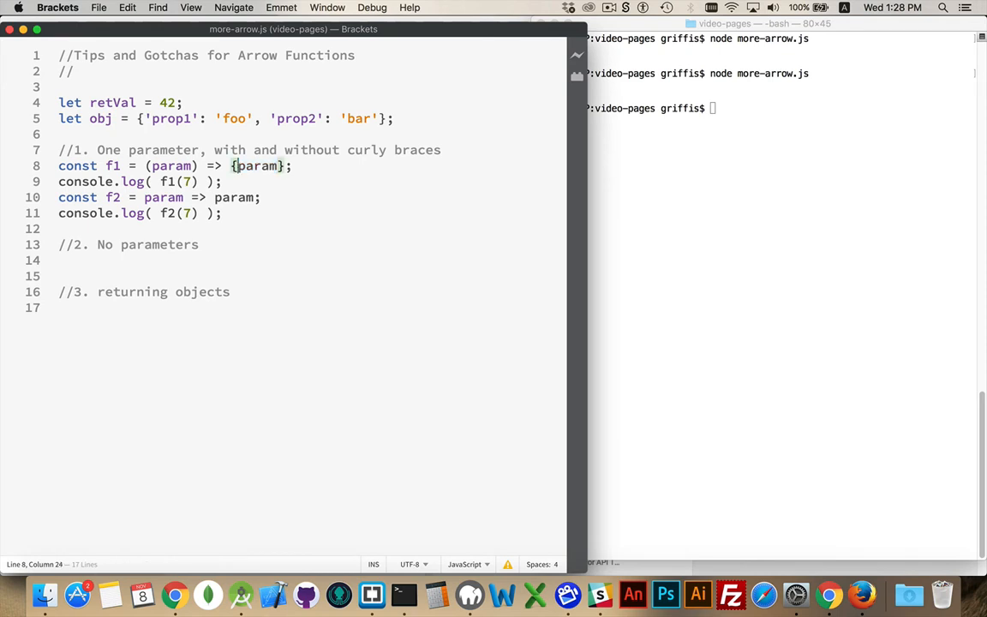
pyautogui.write('return')
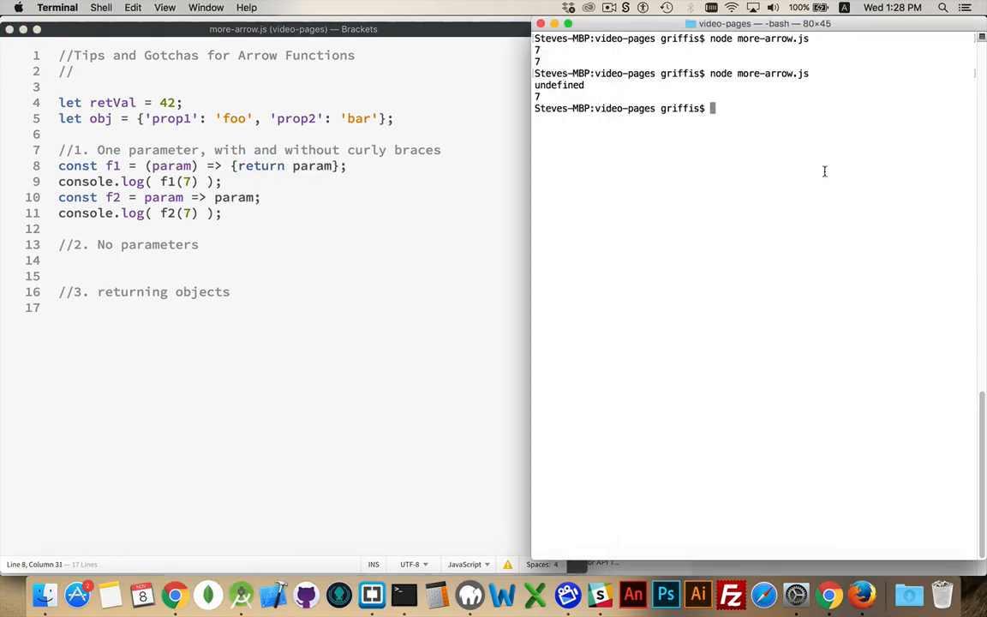
pyautogui.press('Return')
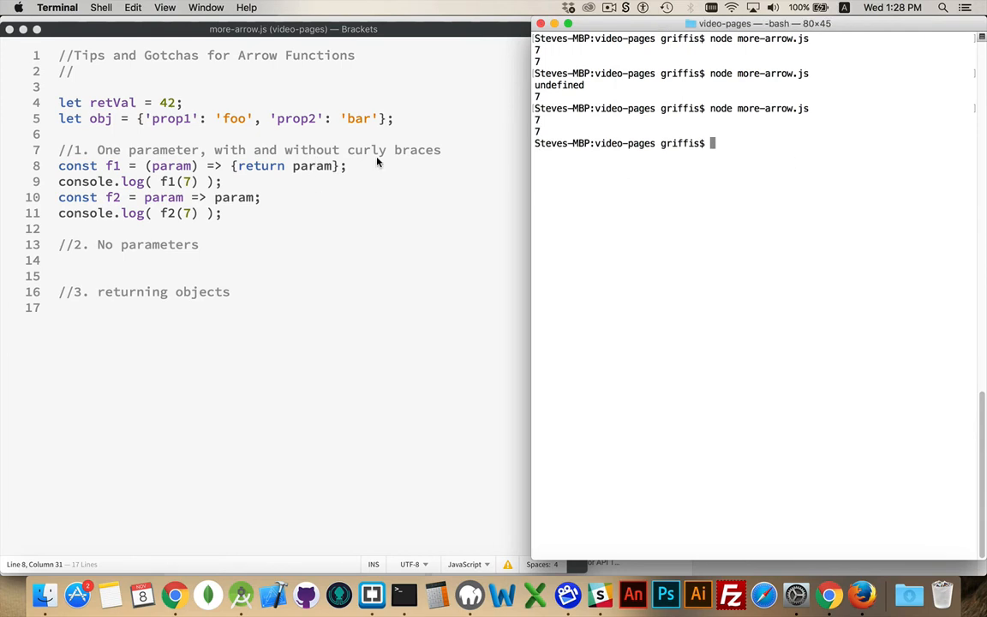
pyautogui.moveTo(267, 239)
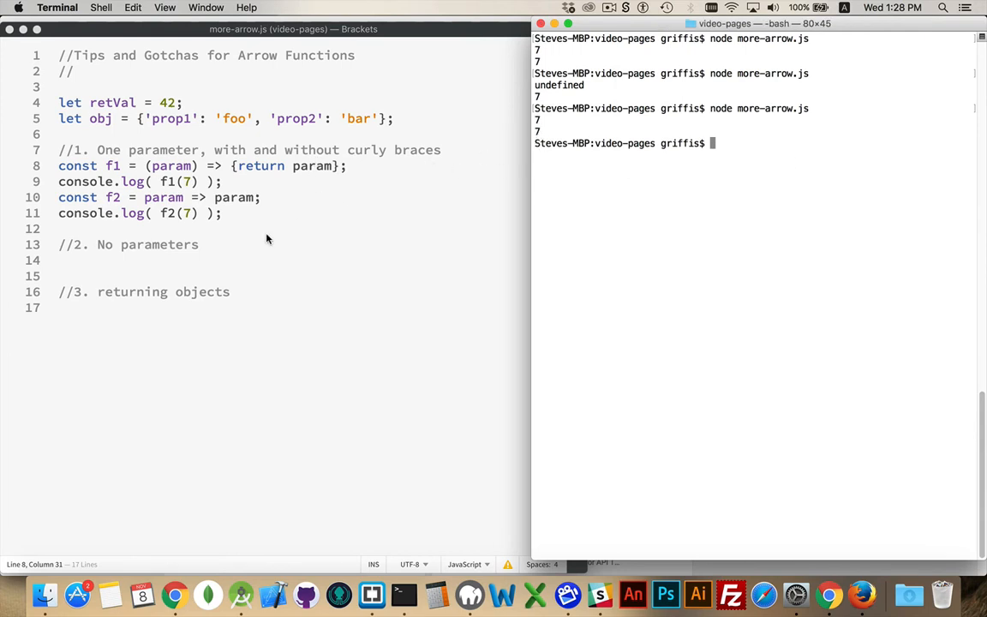
pyautogui.moveTo(162, 206)
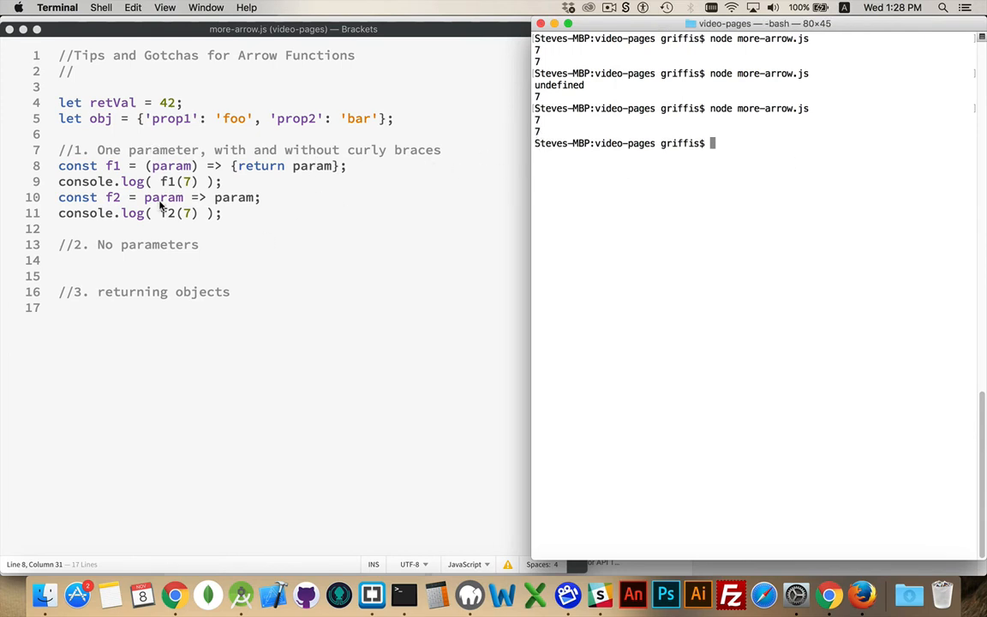
pyautogui.moveTo(169, 177)
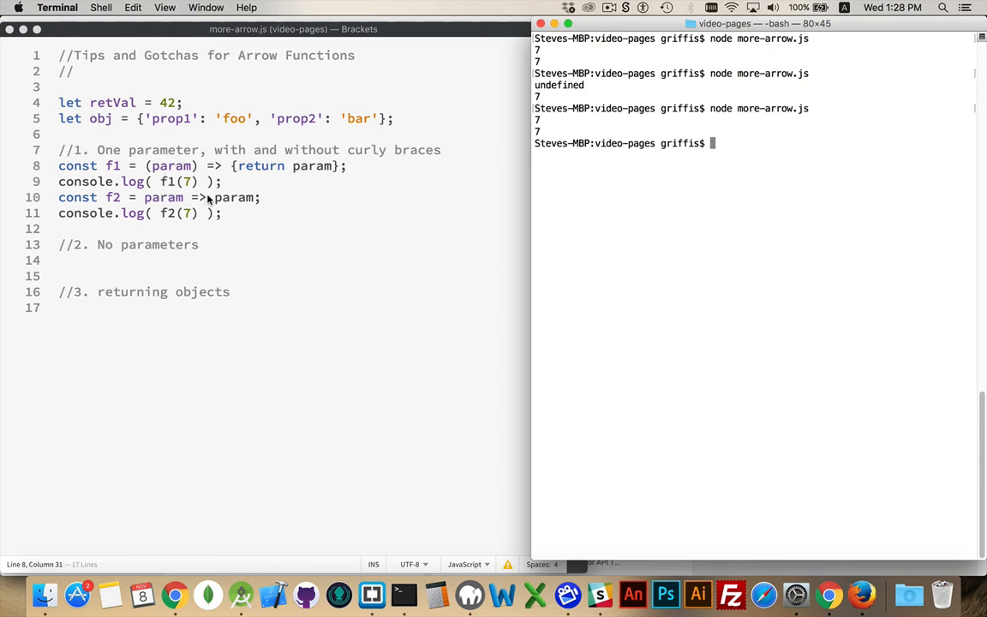
pyautogui.moveTo(195, 197)
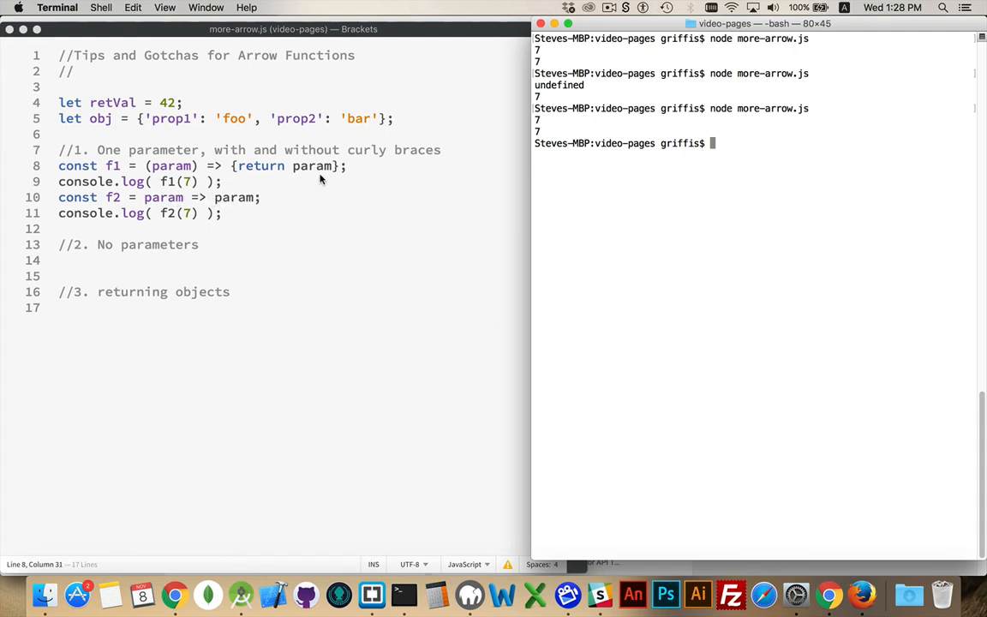
pyautogui.moveTo(281, 169)
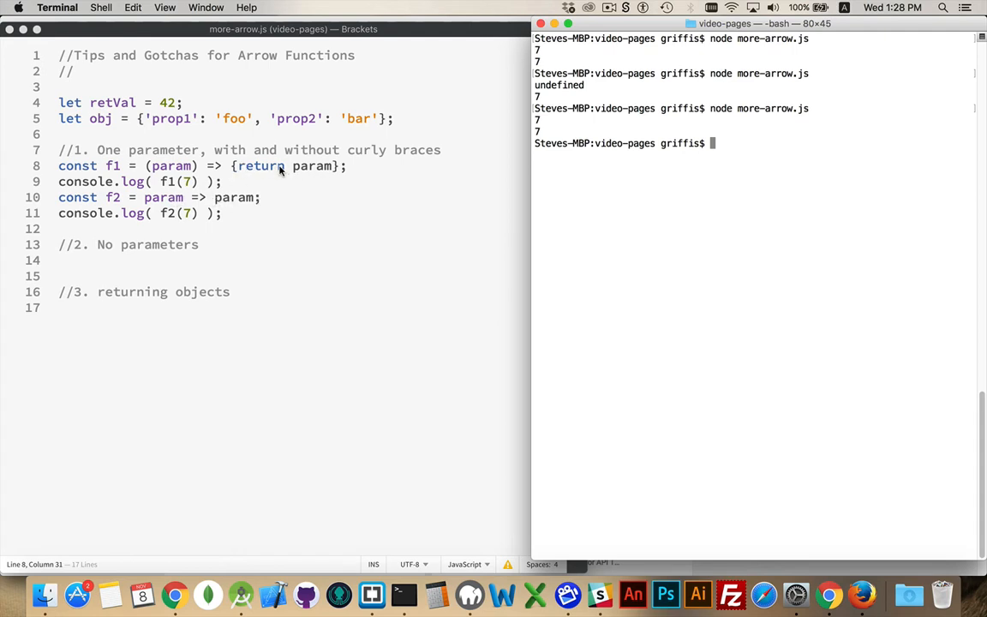
pyautogui.moveTo(319, 176)
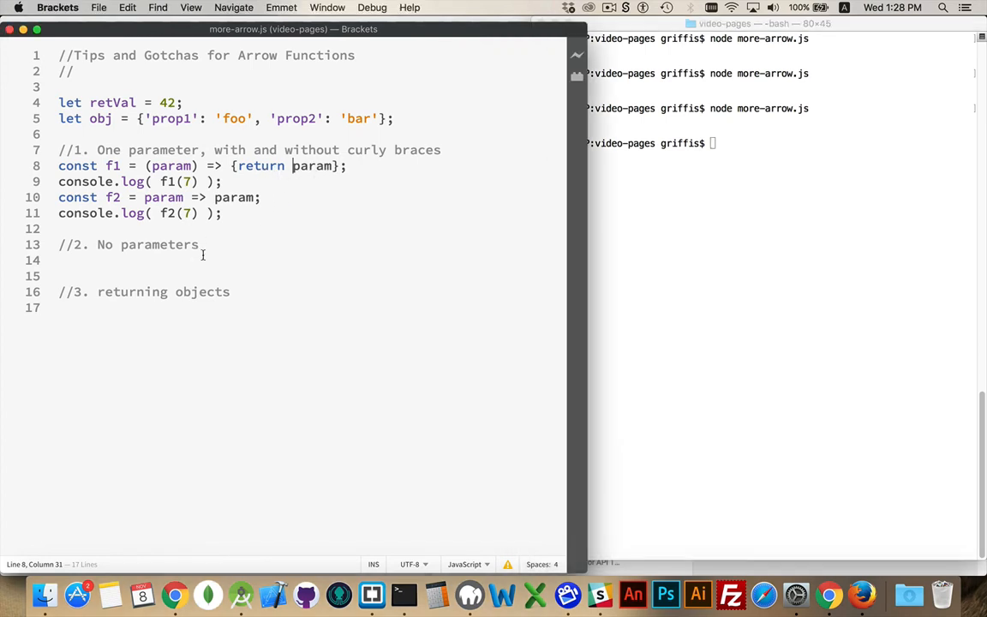
# Define const f3 = () => retVal; and log f3() under the No parameters comment
pyautogui.write('const f3')
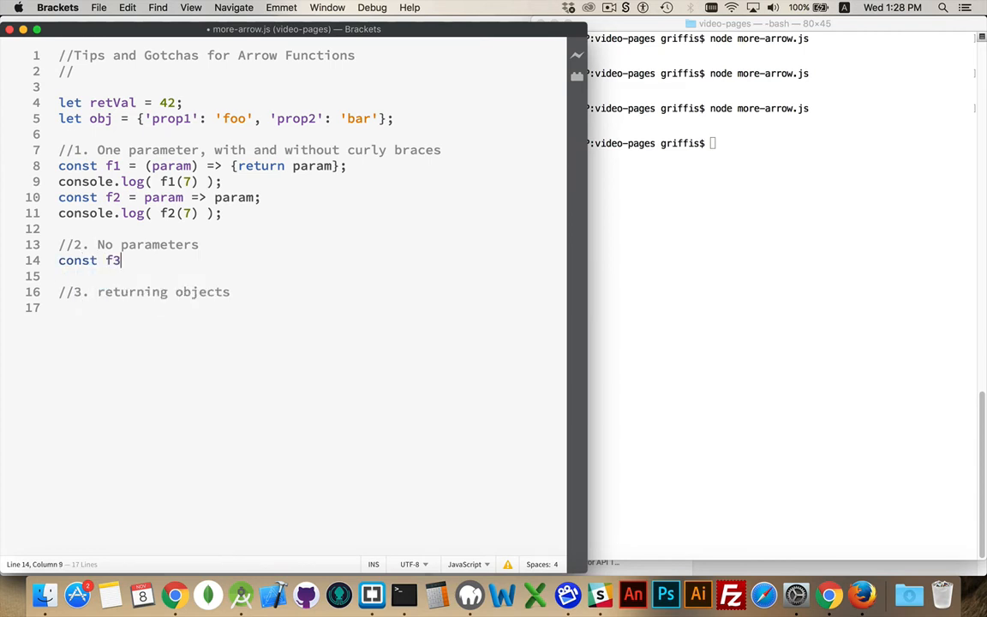
pyautogui.write('=')
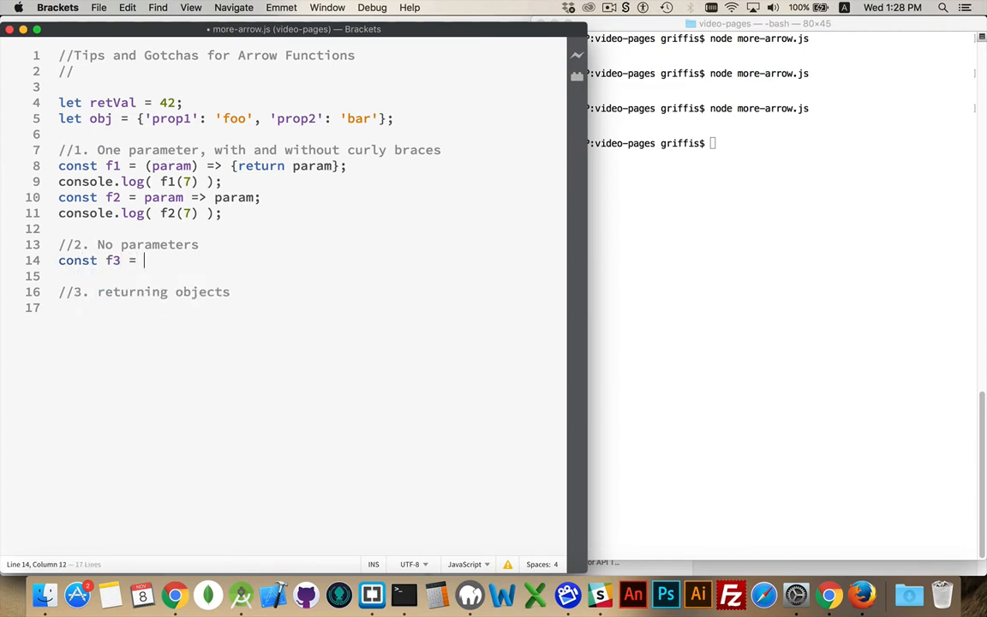
pyautogui.write('()')
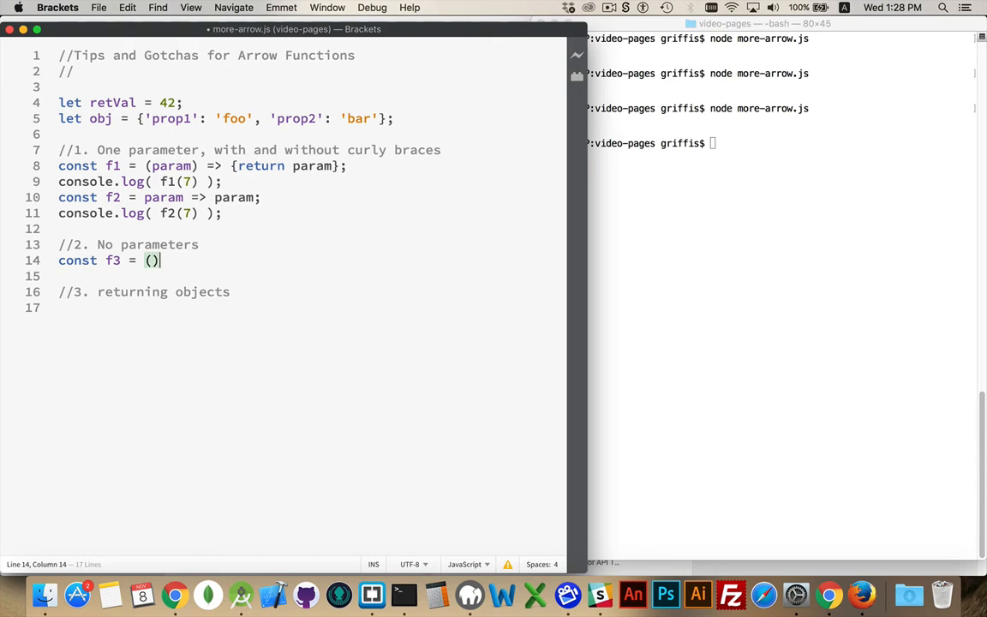
pyautogui.write('=>')
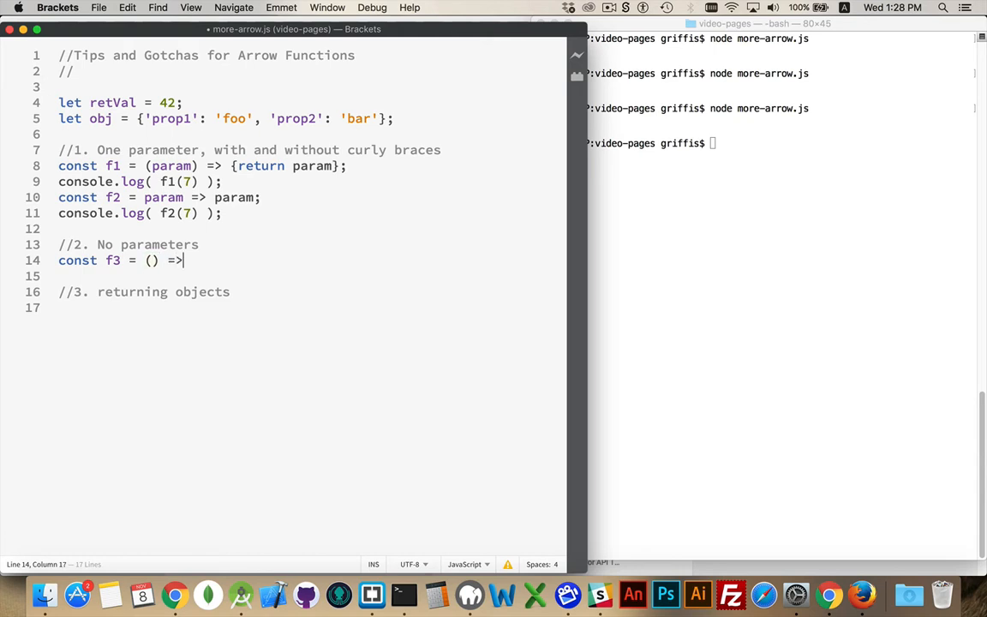
pyautogui.write('retVal;')
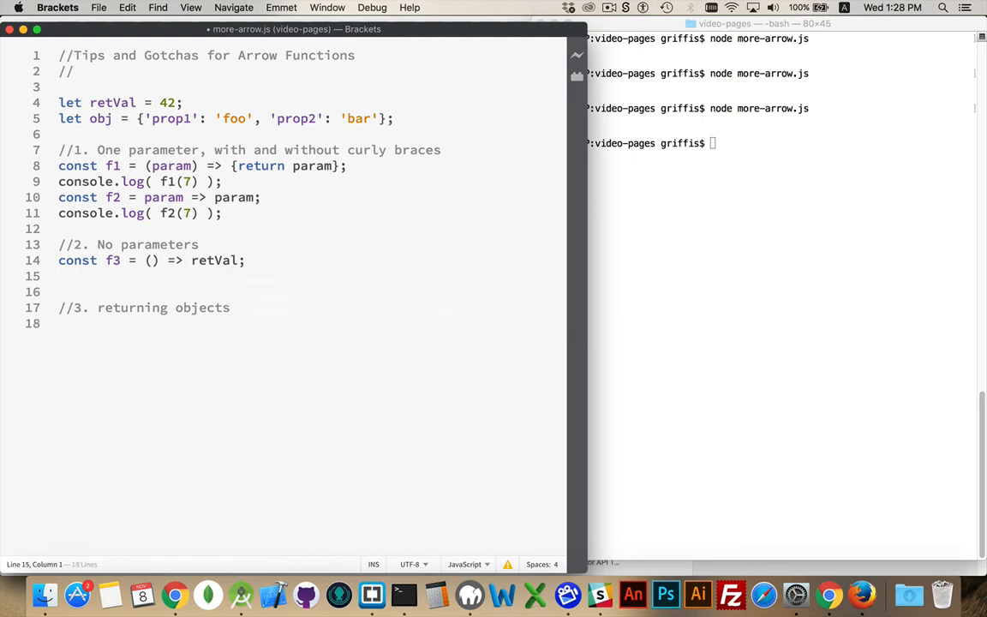
pyautogui.write('console.')
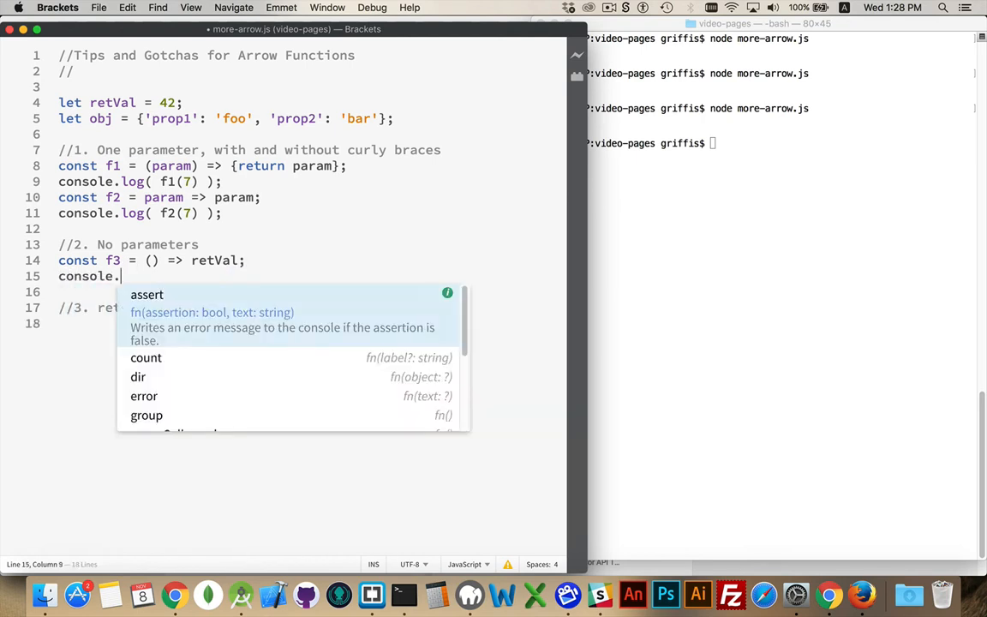
pyautogui.write('log( f3()')
pyautogui.click(781, 143)
pyautogui.write('node more-arrow.js')
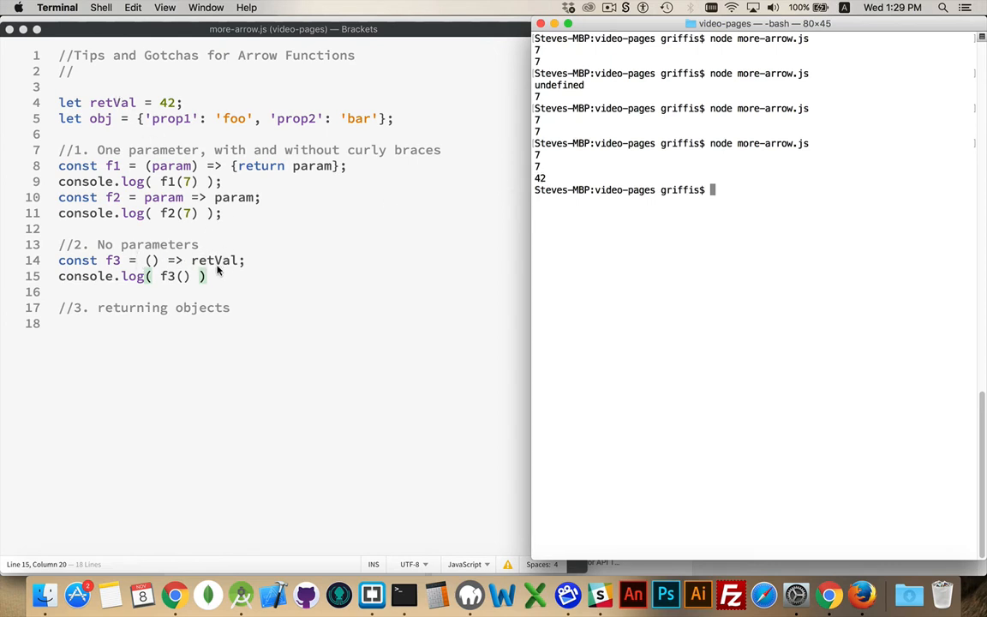
pyautogui.moveTo(167, 270)
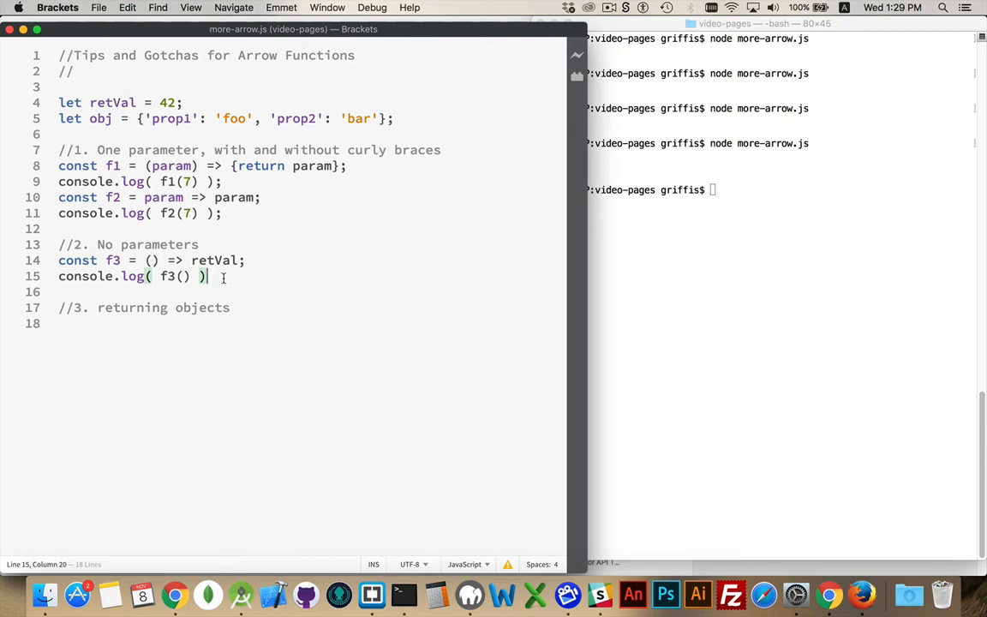
# Define const f4 = _ => retVal; below f3 and log f4()
pyautogui.write('const f4 = _')
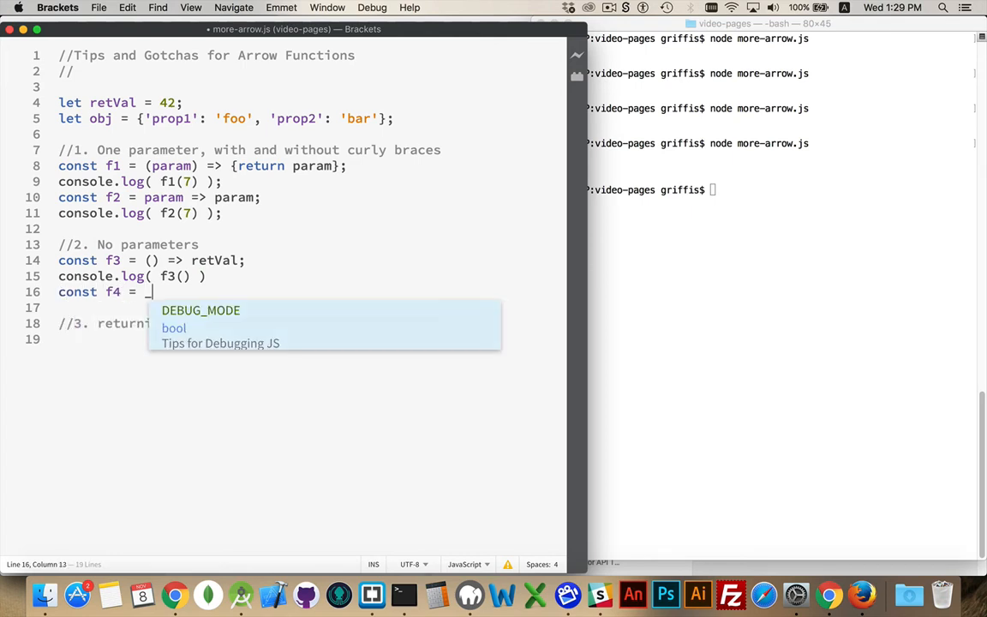
pyautogui.write('=> re')
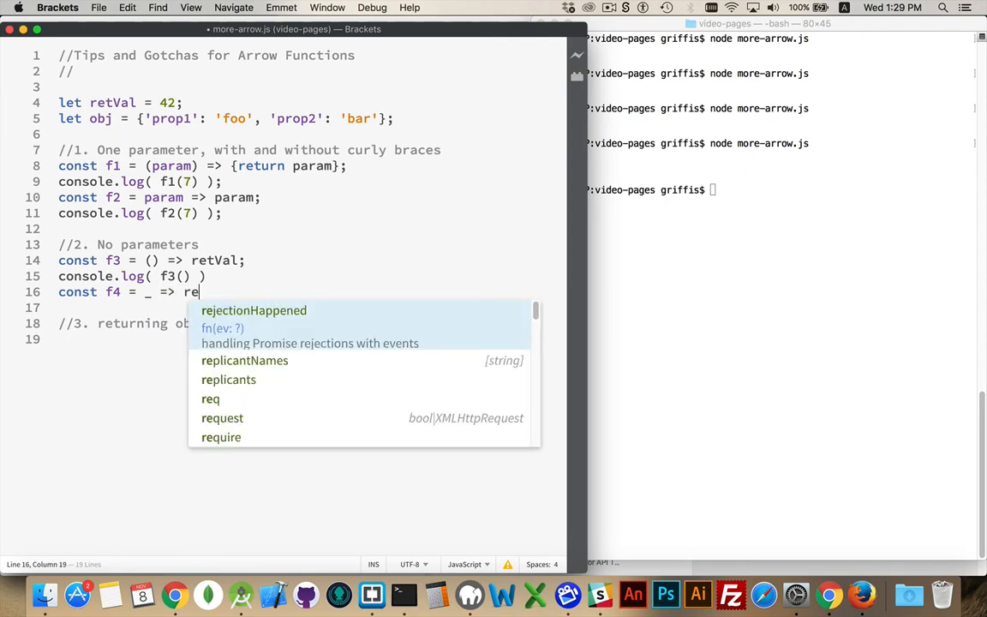
pyautogui.write('tVAl')
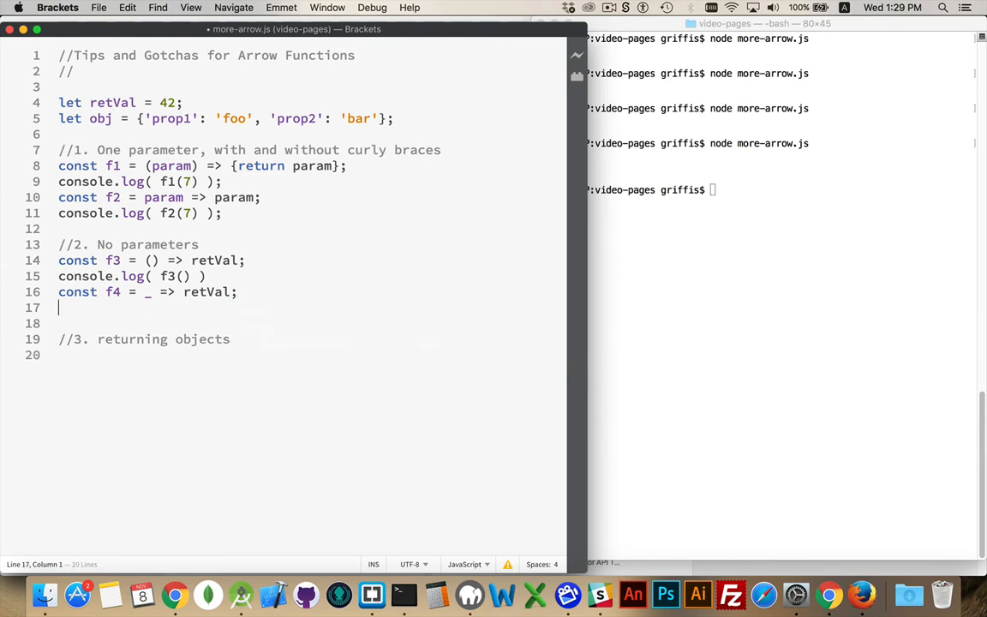
pyautogui.write('console.log')
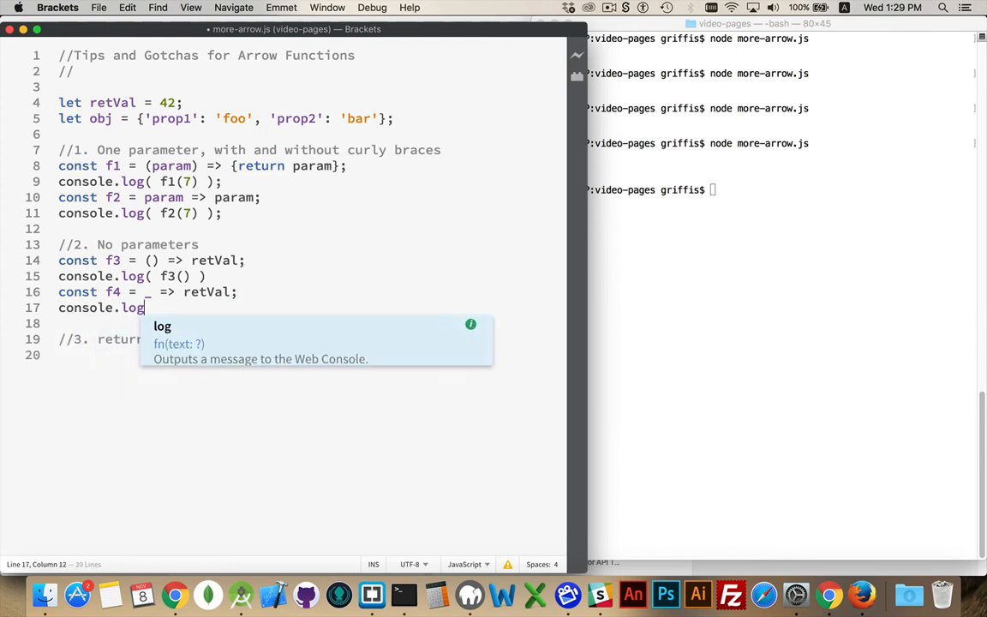
pyautogui.write('( f4() )')
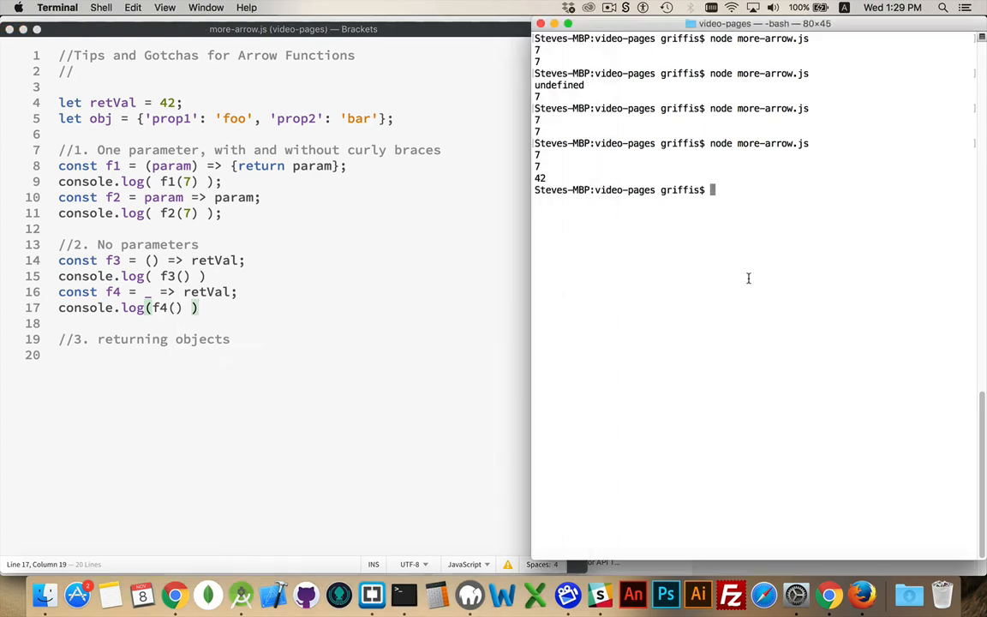
# Rerun node more-arrow.js in Terminal, printing 7, 7, 42, 42
pyautogui.press('Return')
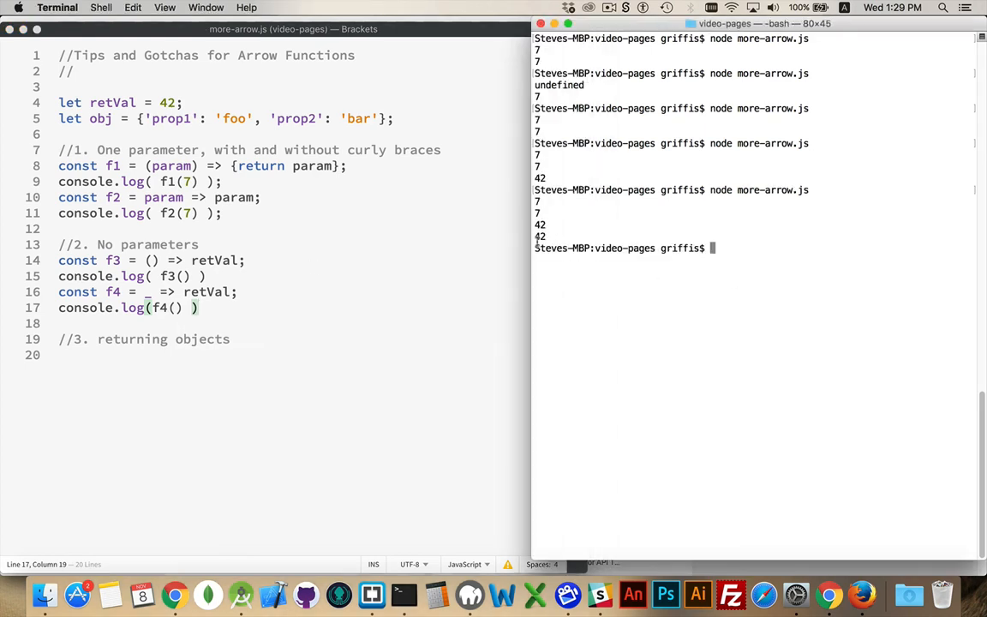
pyautogui.moveTo(167, 364)
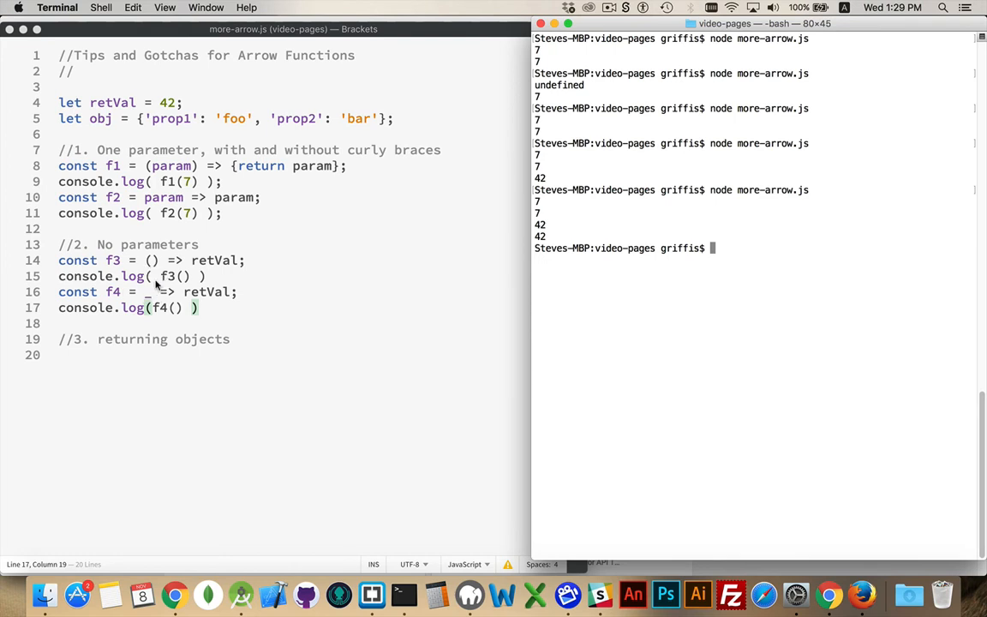
# Add const f5 = (param) => obj; //no difference below the returning objects comment
pyautogui.click(257, 343)
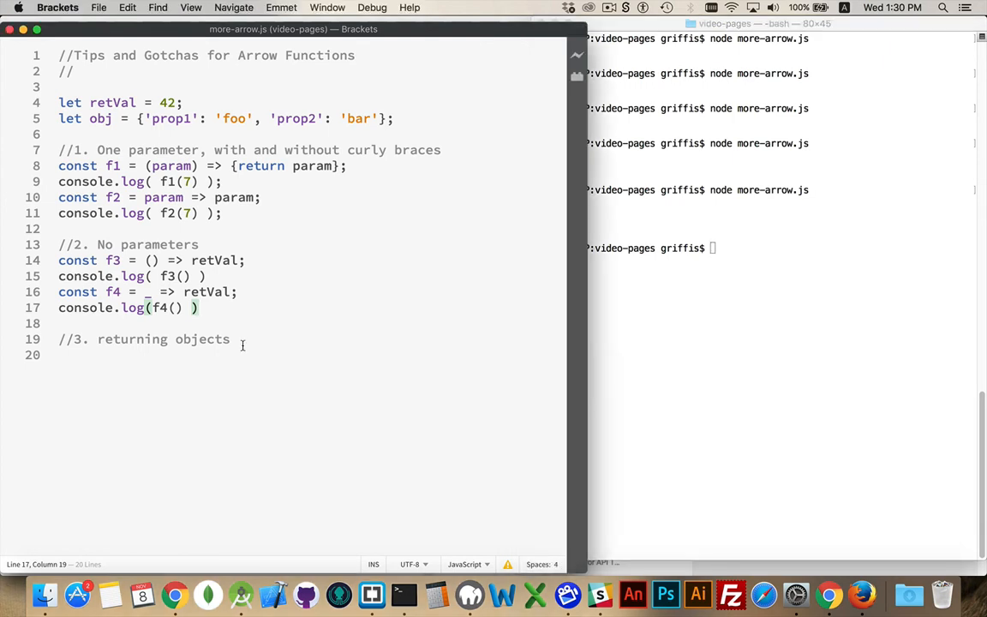
pyautogui.press('Return')
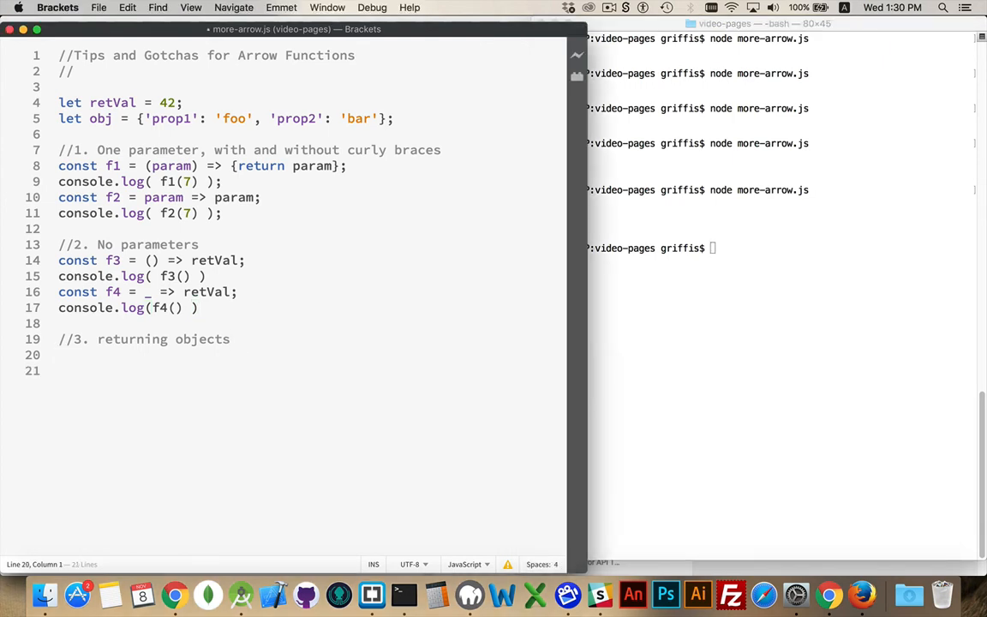
pyautogui.write('const')
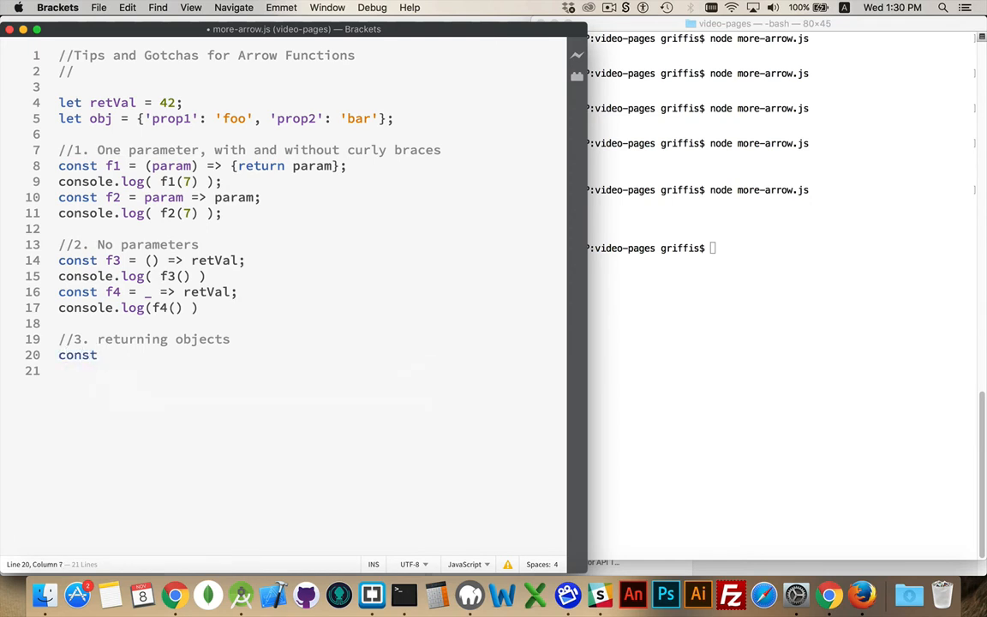
pyautogui.write('f5 =')
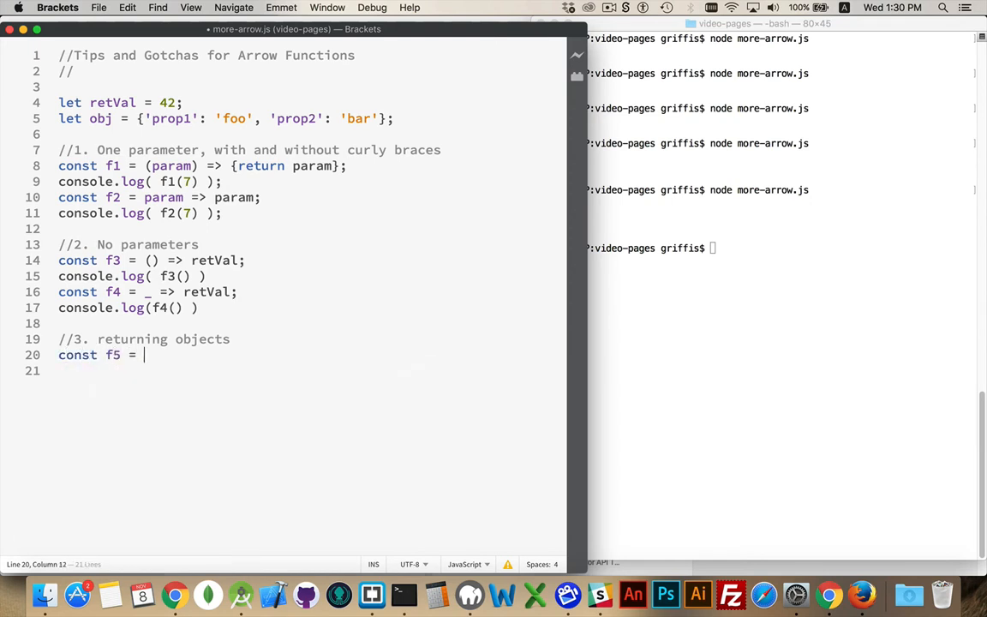
pyautogui.write('()')
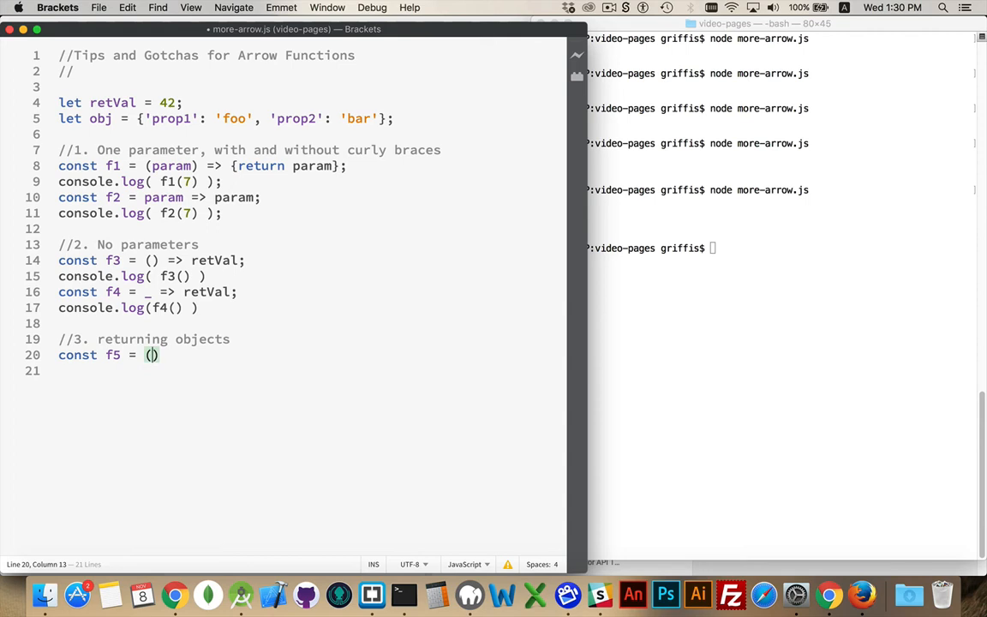
pyautogui.write('param')
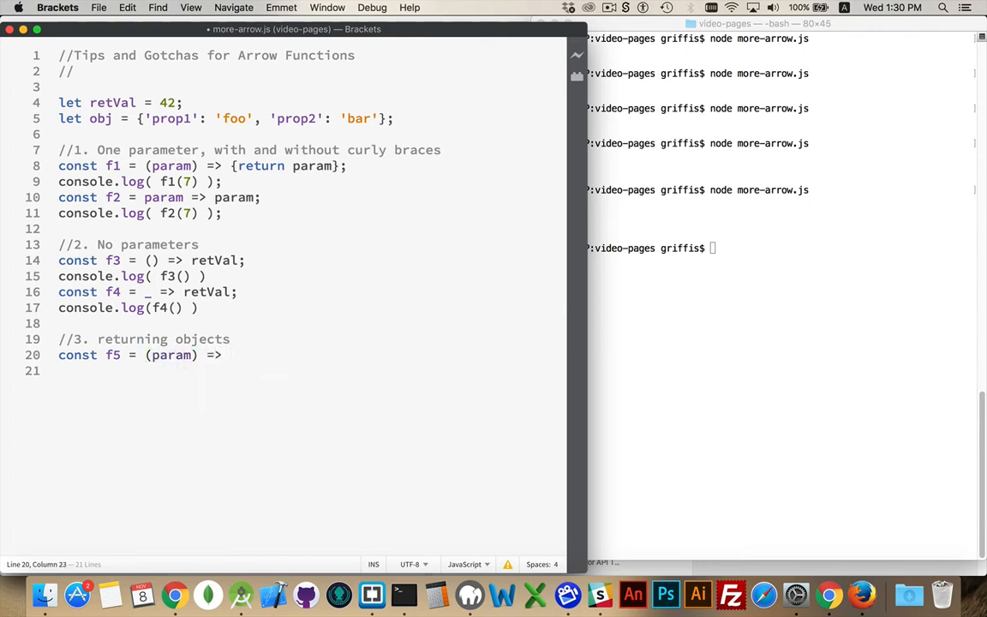
pyautogui.write('obj;')
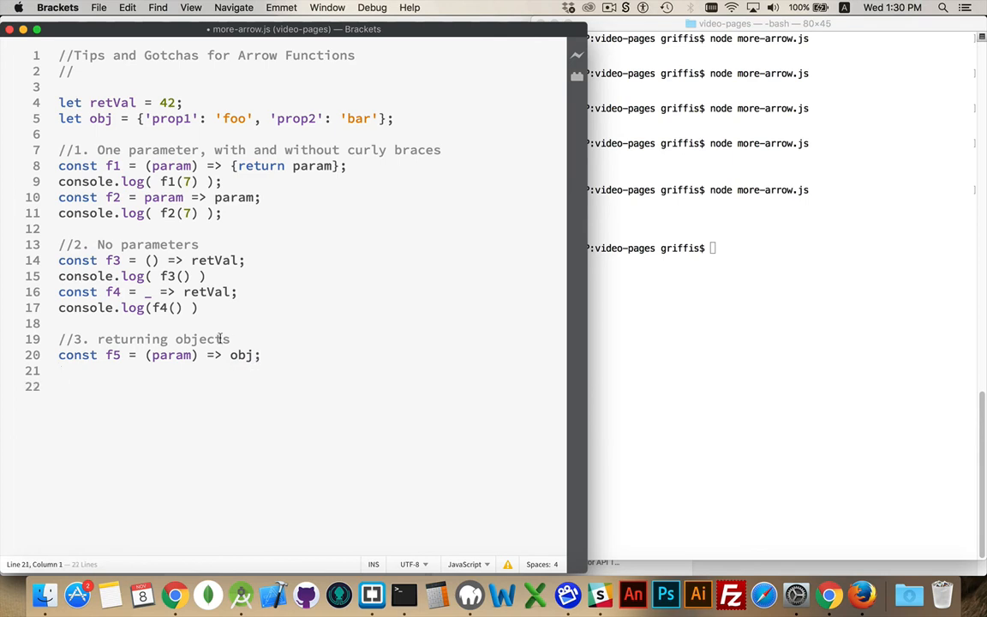
pyautogui.moveTo(307, 350)
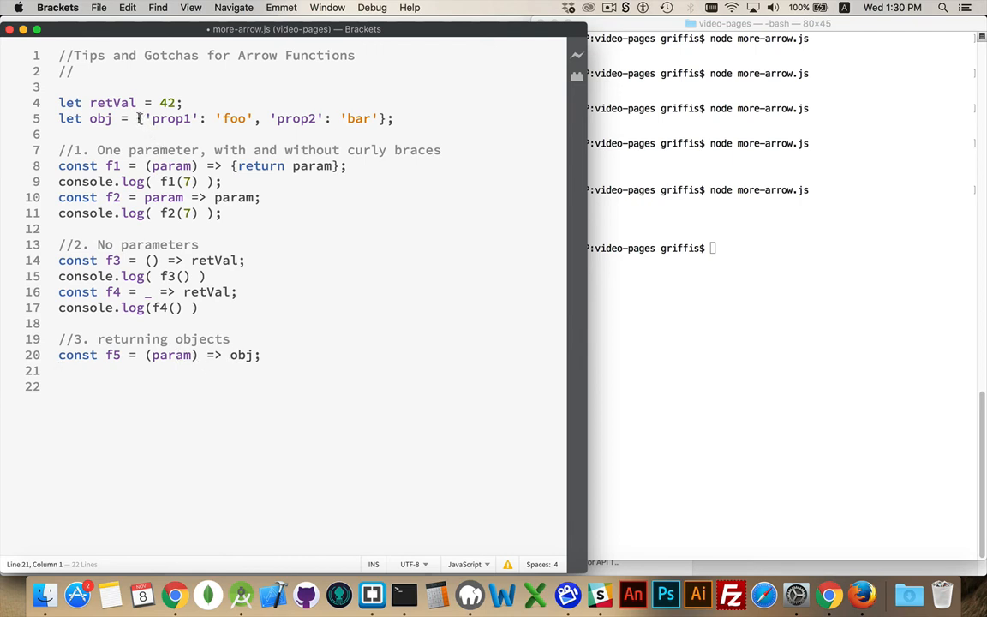
pyautogui.moveTo(140, 118); pyautogui.dragTo(385, 119)
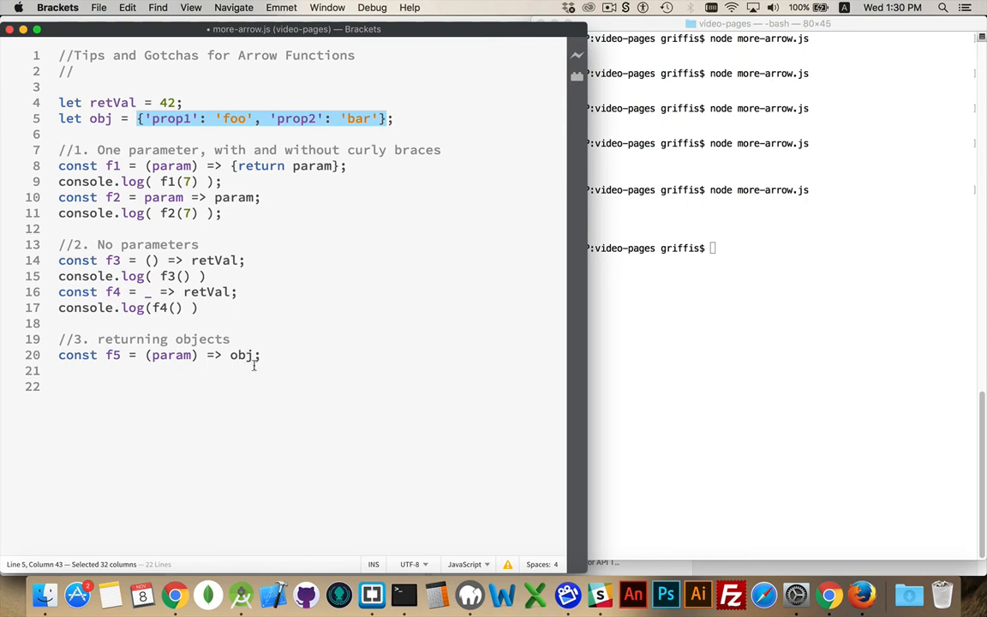
pyautogui.write('//no')
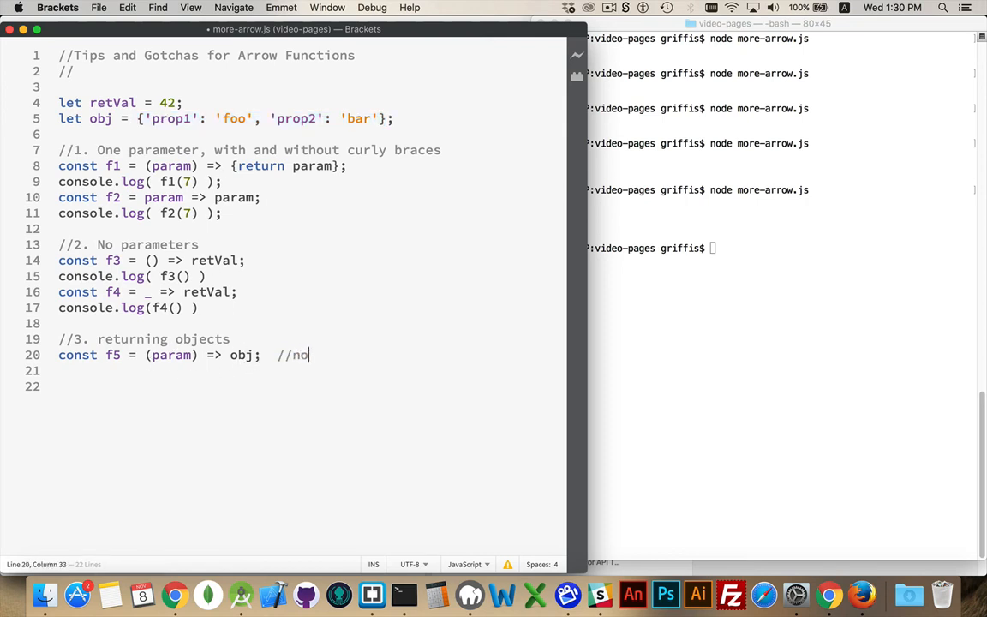
pyautogui.write('difference')
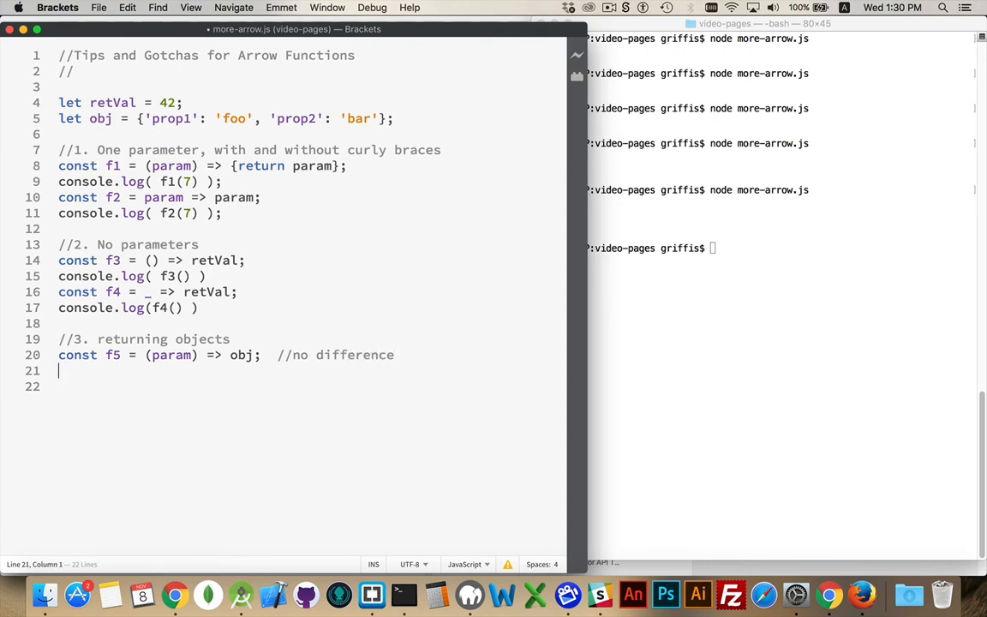
# Define const f6 = (param) => {'prop1': 'foo', 'prop2': 'bar'}; using obj's properties
pyautogui.write('const')
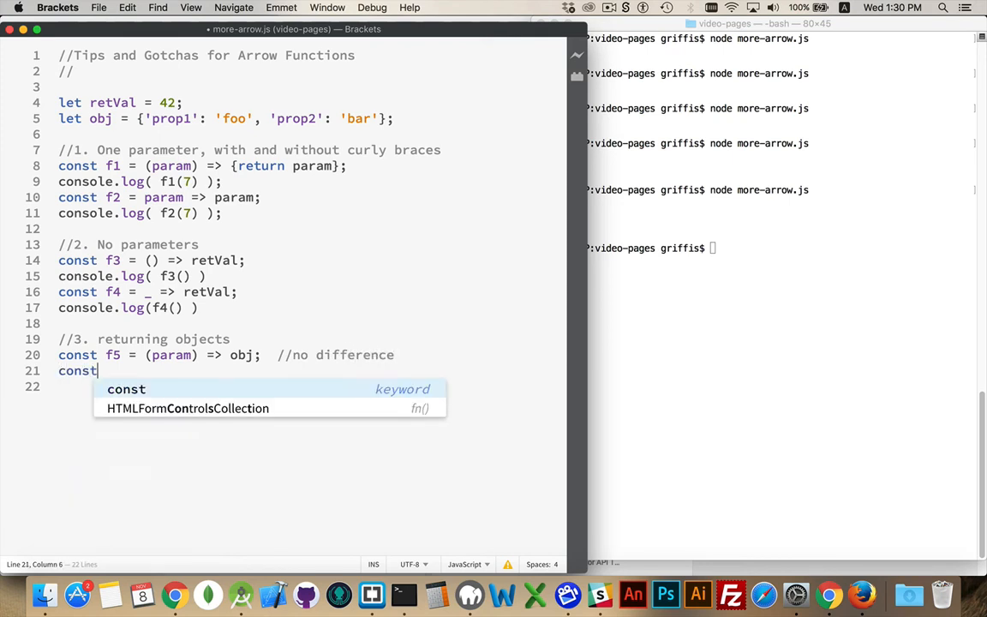
pyautogui.write('f6')
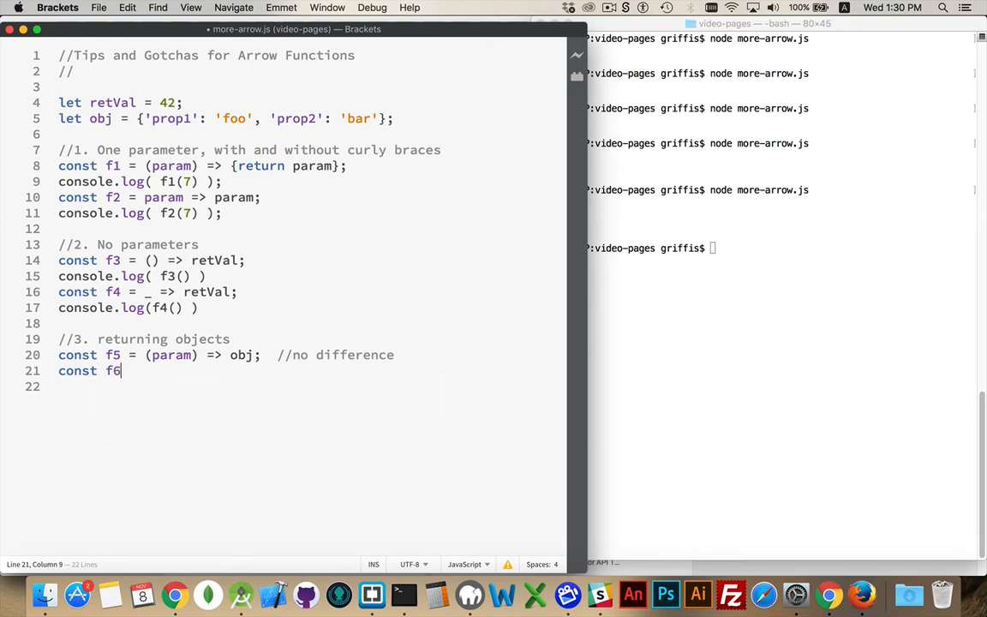
pyautogui.write('= ()')
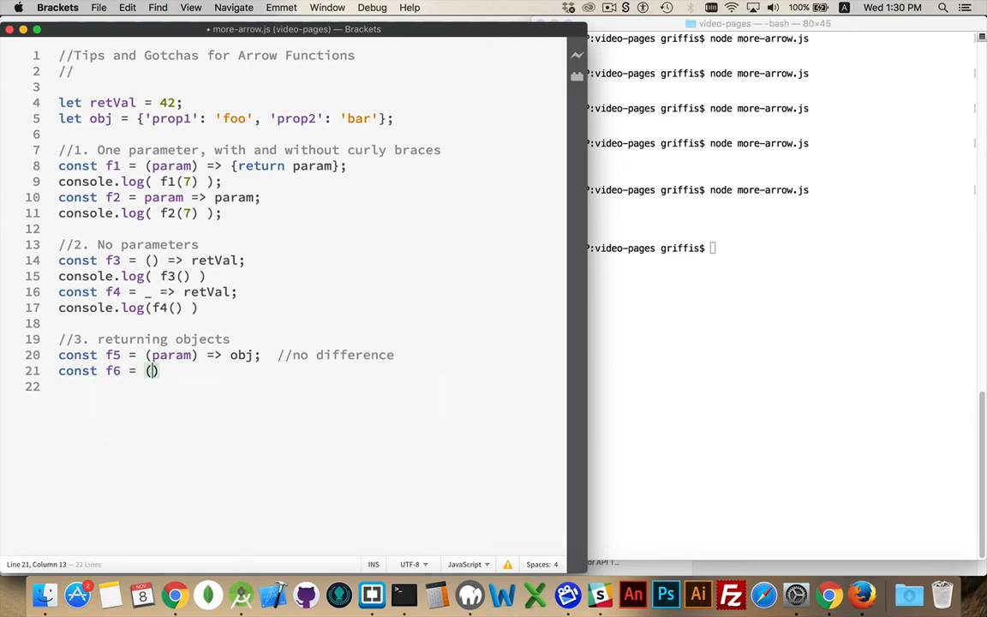
pyautogui.write('param')
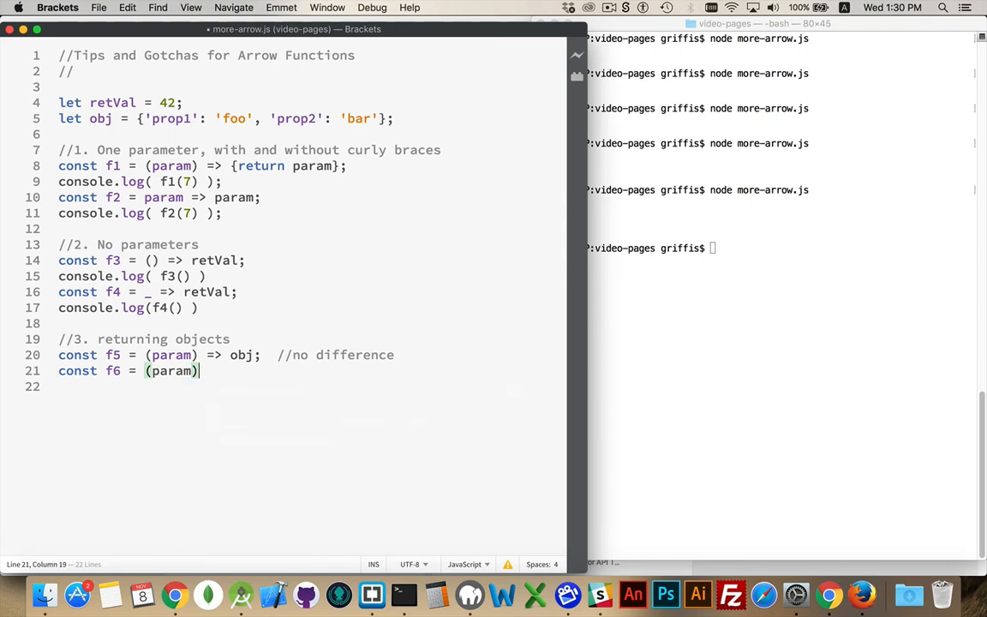
pyautogui.write('-')
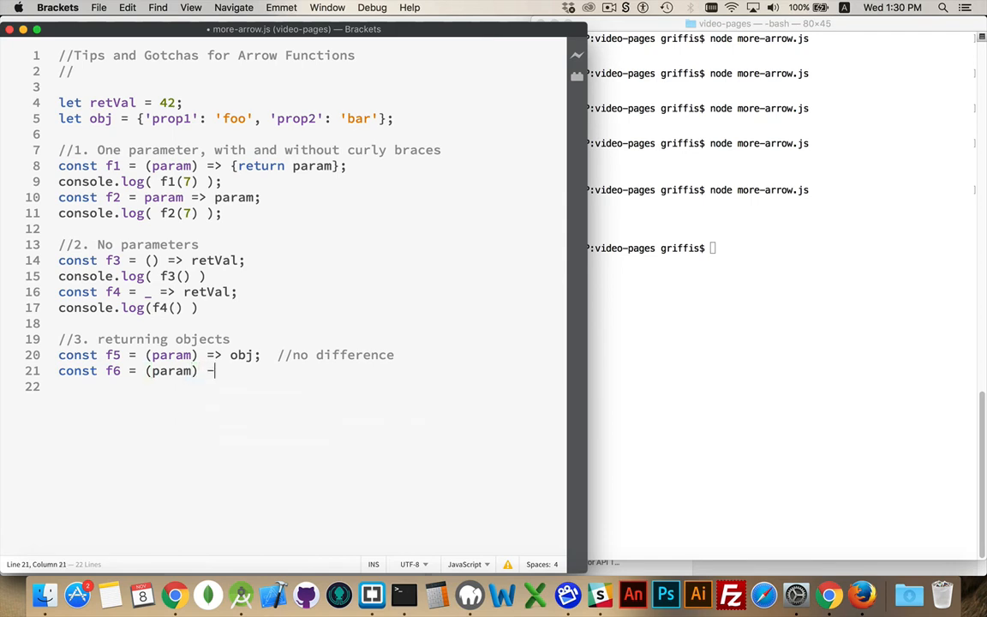
pyautogui.write('>')
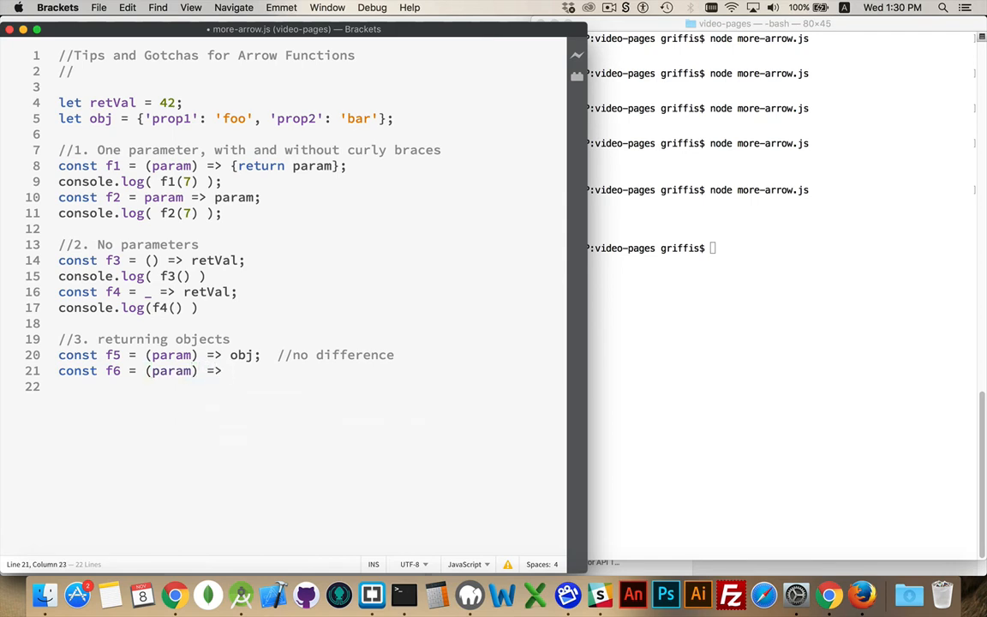
pyautogui.write('{}')
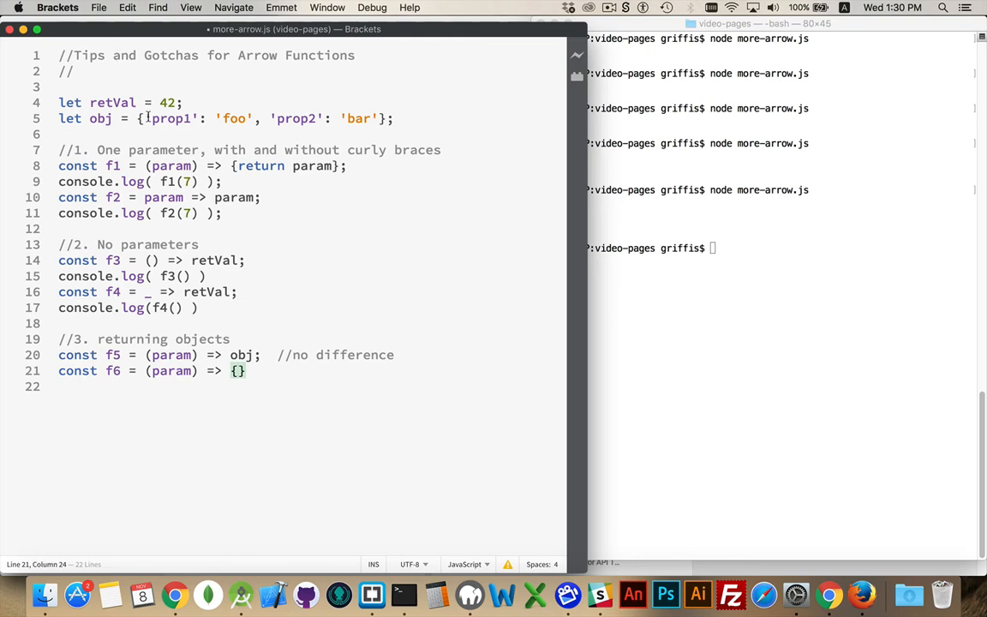
pyautogui.moveTo(145, 118); pyautogui.dragTo(376, 118)
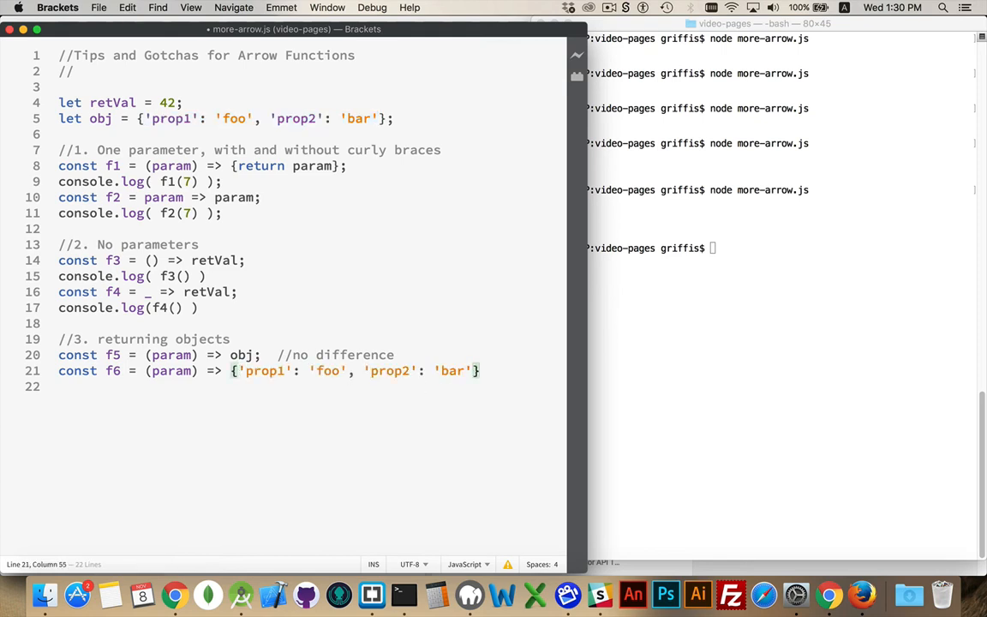
pyautogui.write(';')
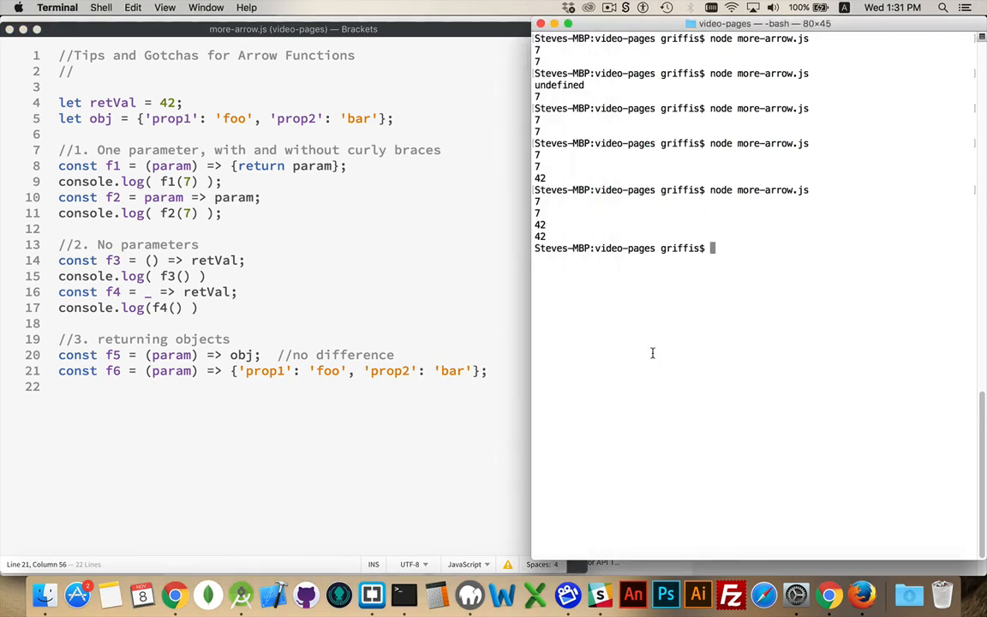
# Rerun node more-arrow.js, getting SyntaxError: Unexpected token on line 21
pyautogui.press('Return')
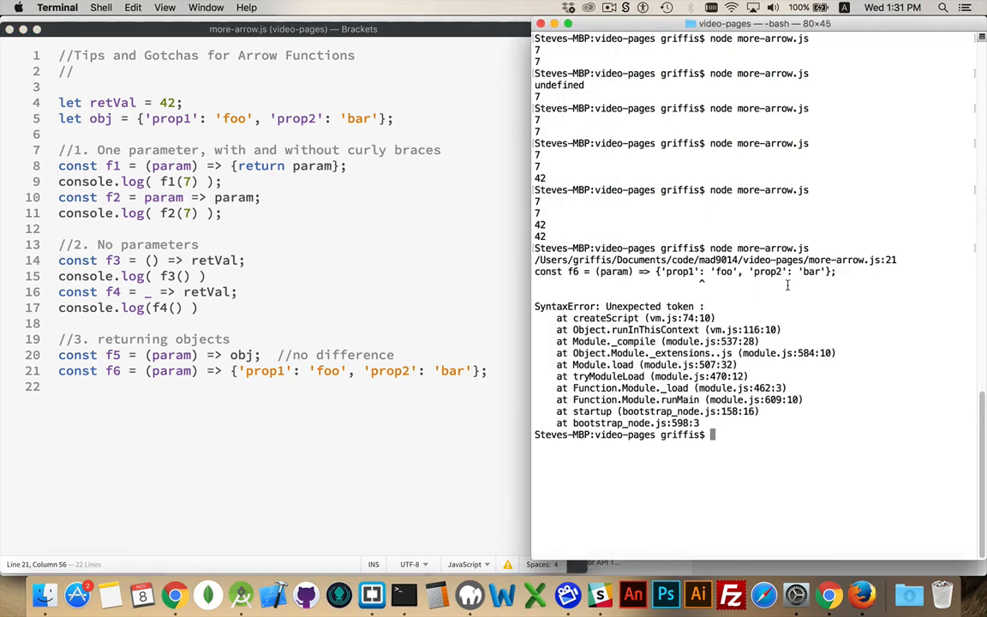
pyautogui.moveTo(660, 276)
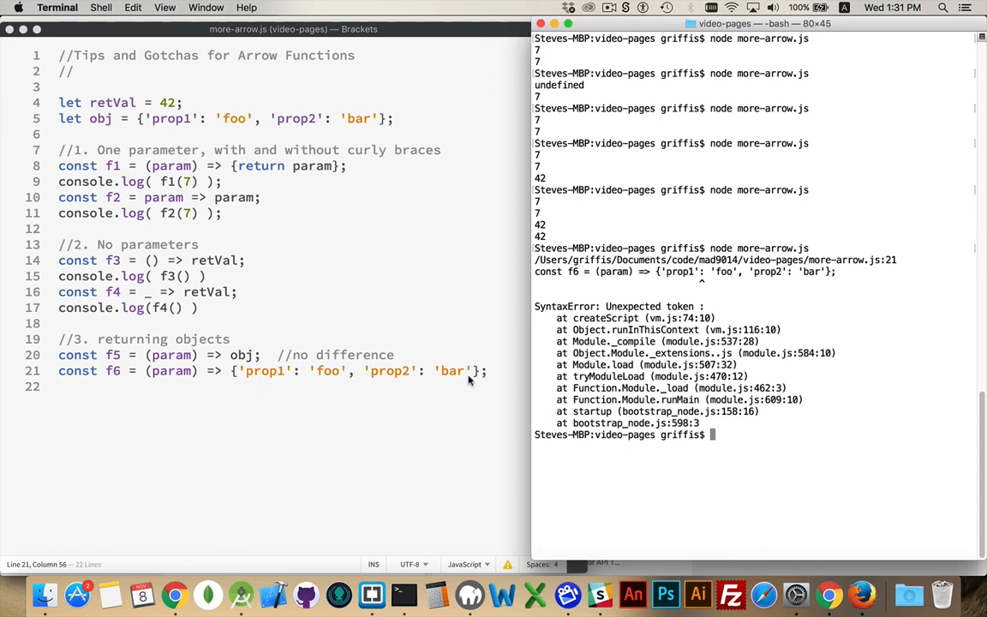
pyautogui.moveTo(486, 383)
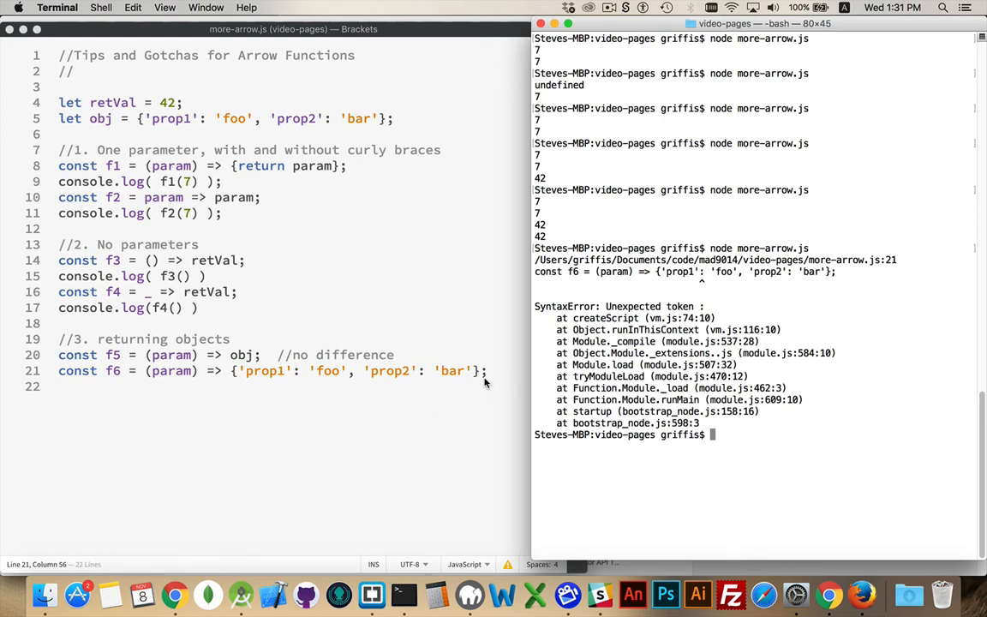
pyautogui.moveTo(382, 408)
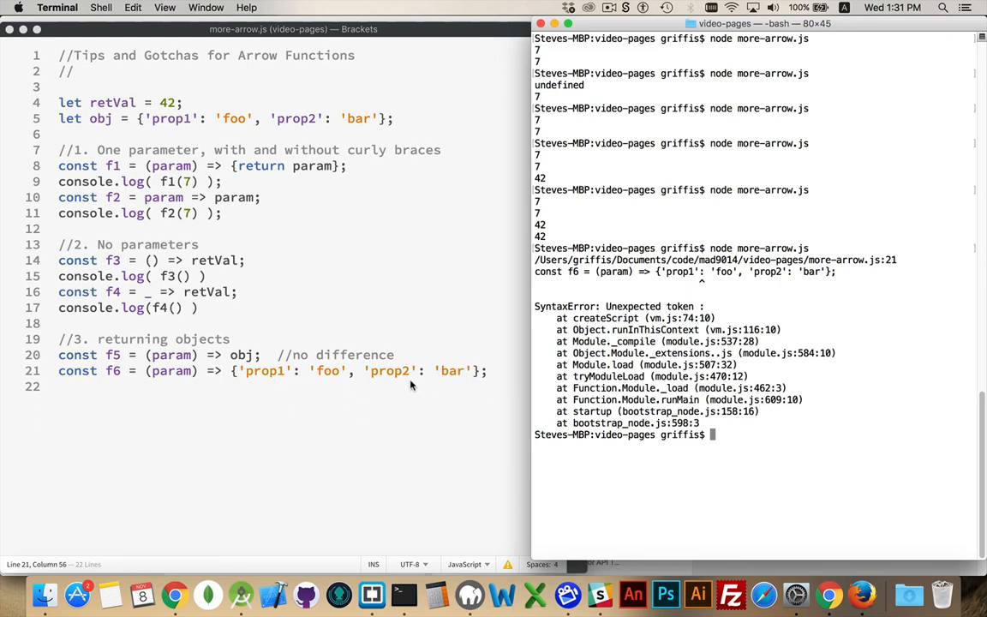
pyautogui.moveTo(387, 383)
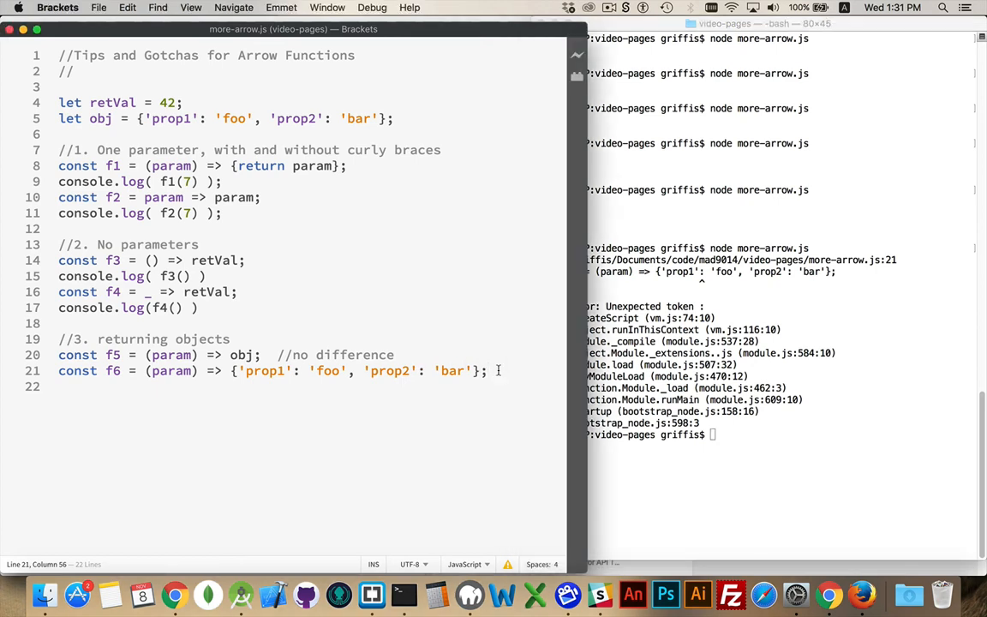
# Comment out f6 as FAILS and start defining const f7 _ =>
pyautogui.write('/FAILS')
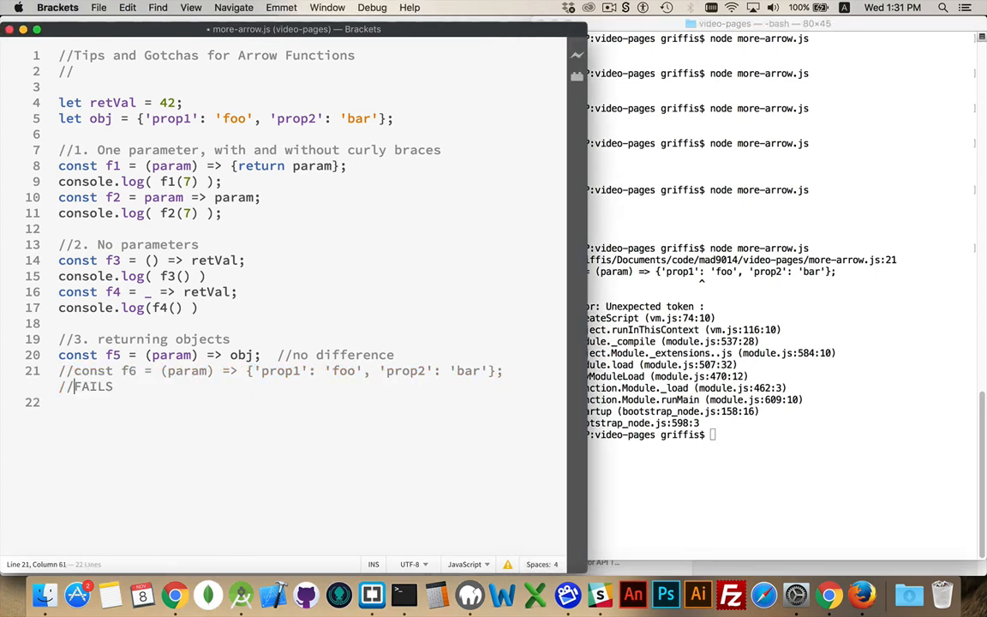
pyautogui.write('const')
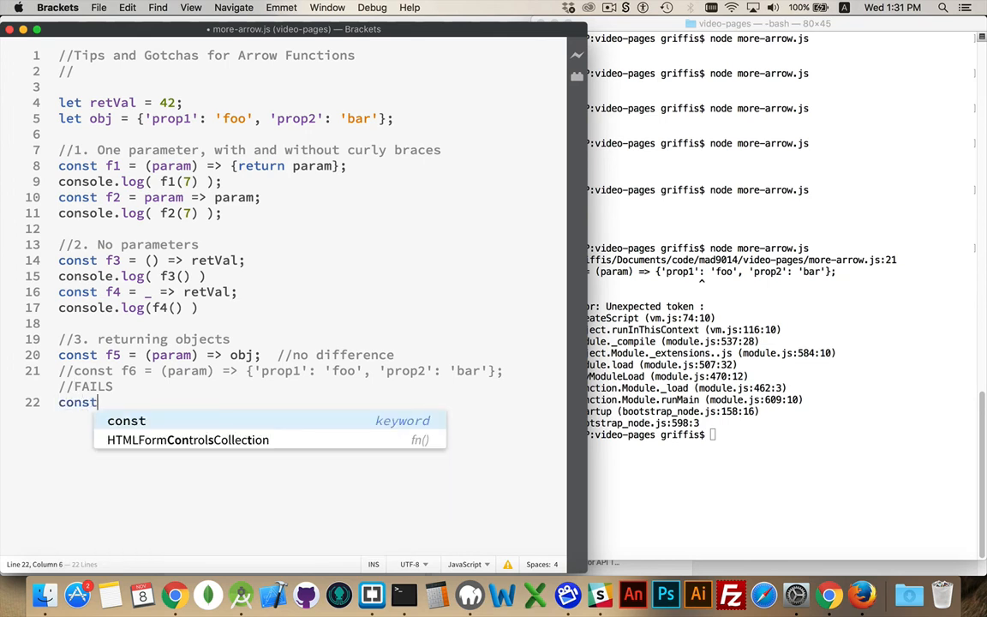
pyautogui.write('f')
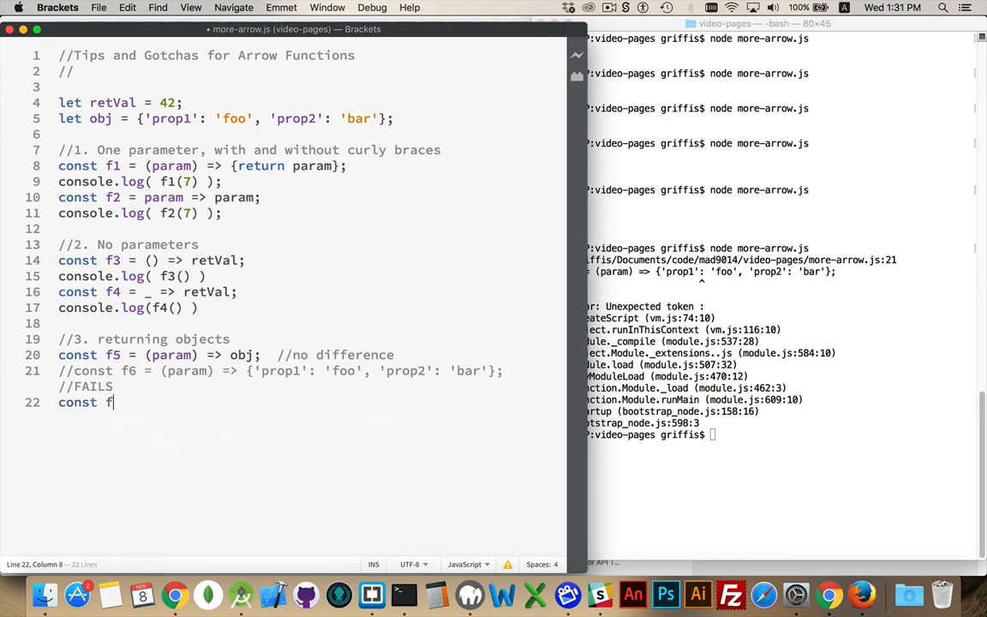
pyautogui.write('7')
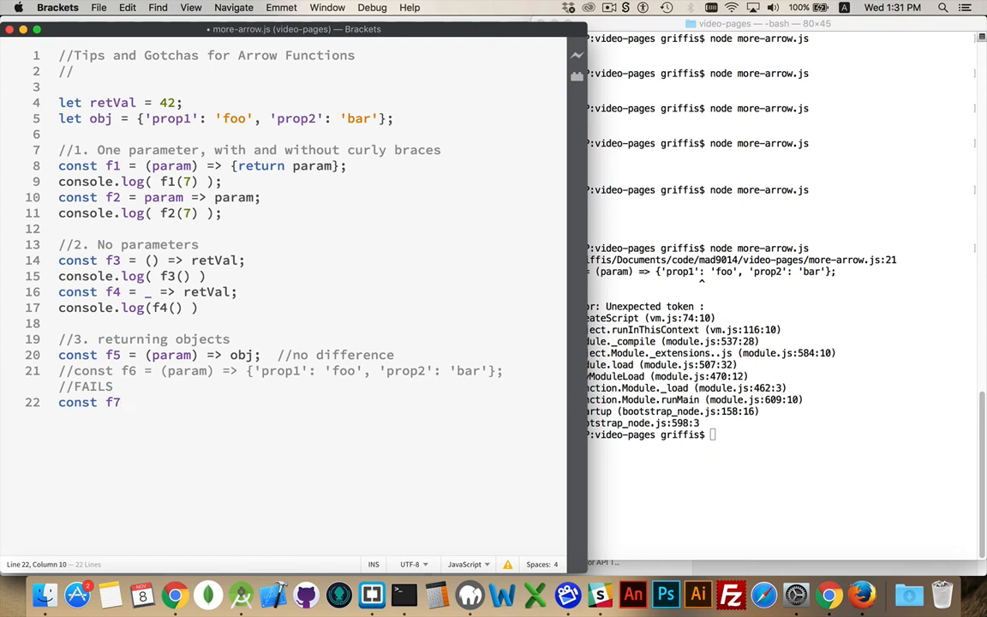
pyautogui.write('_ =>')
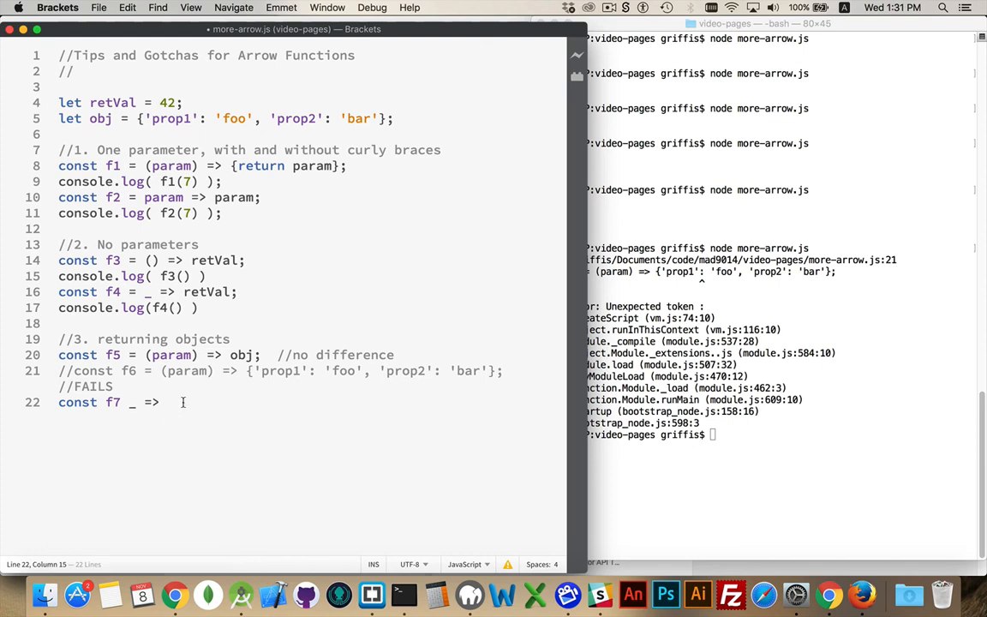
pyautogui.moveTo(247, 338)
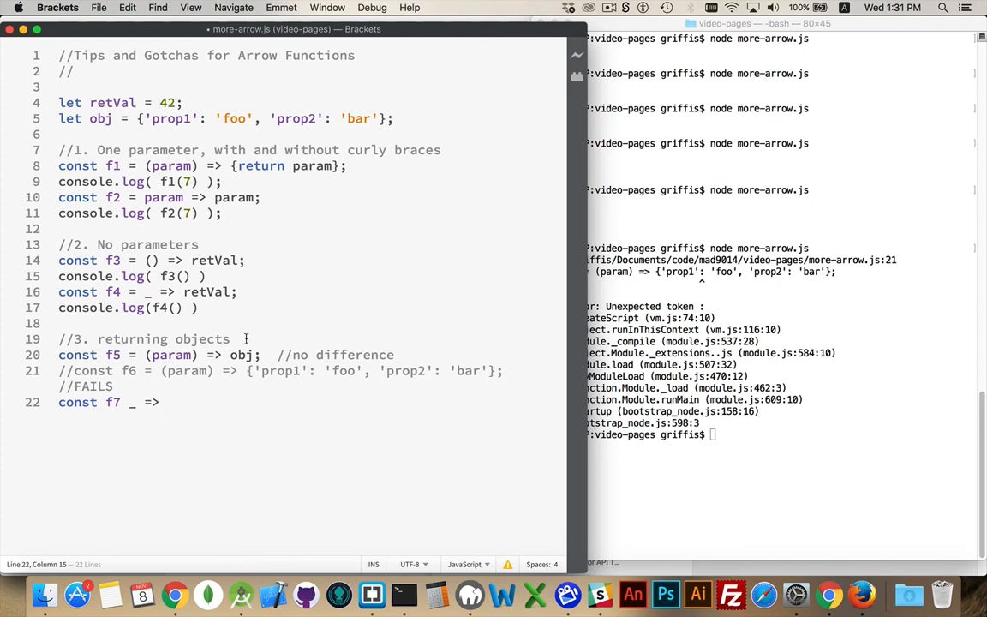
# Make f7 return the object literal wrapped in parentheses, then begin console.log of f7()
pyautogui.moveTo(249, 370); pyautogui.dragTo(496, 370)
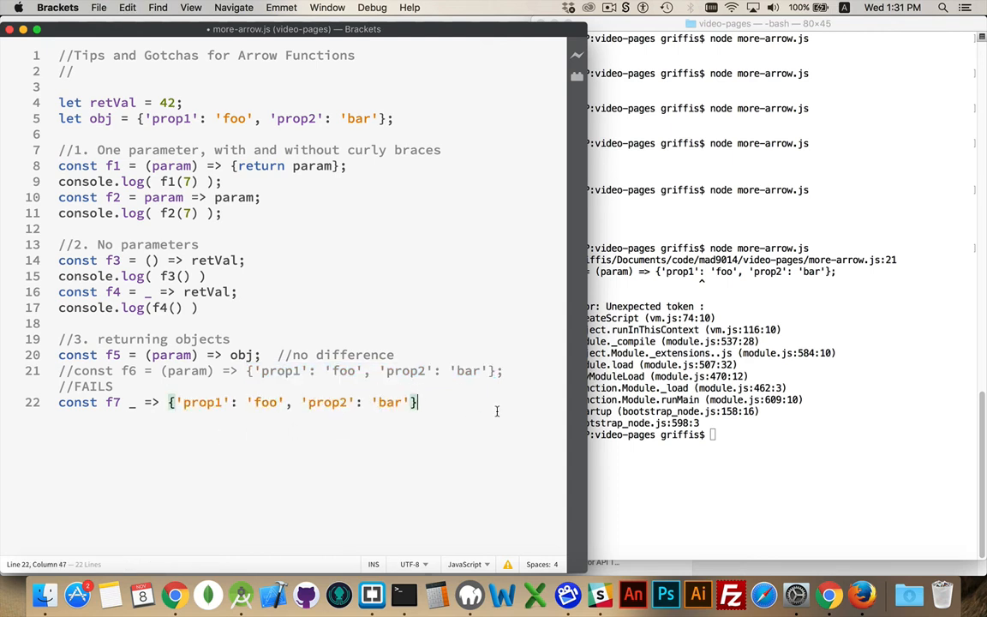
pyautogui.click(176, 402)
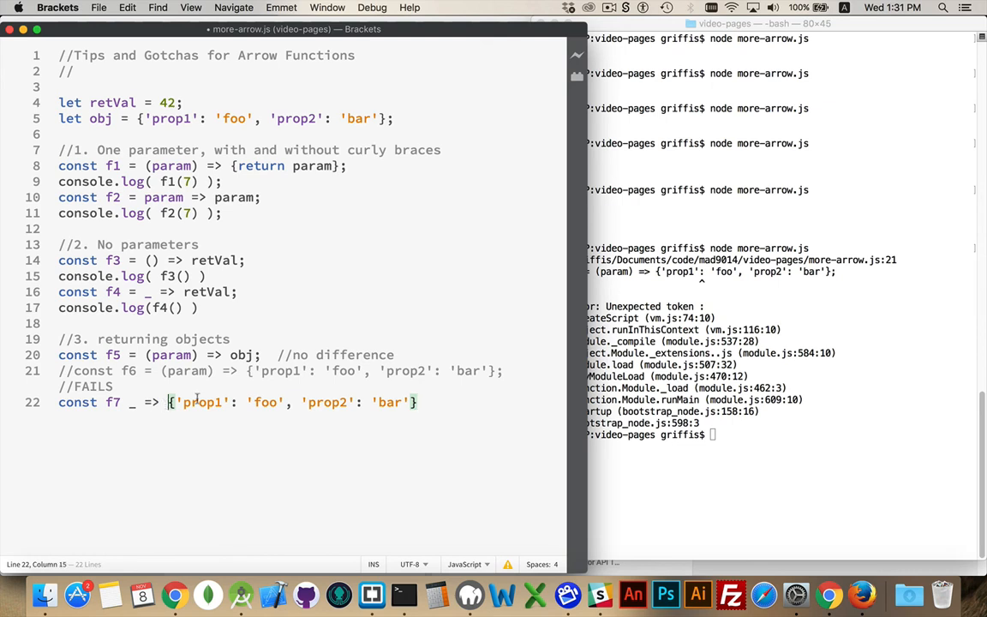
pyautogui.write('(')
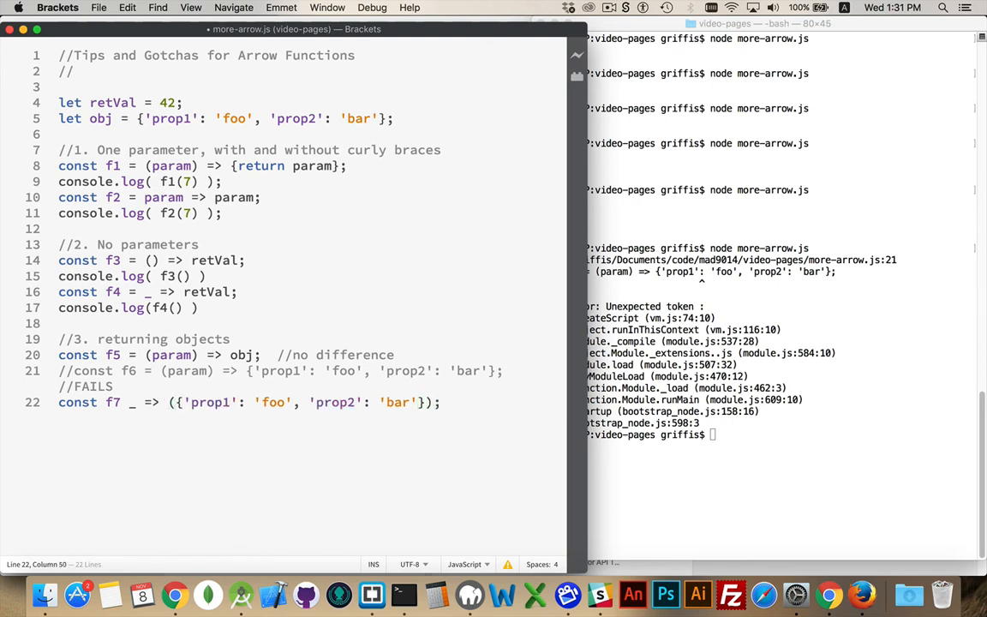
pyautogui.press('Return')
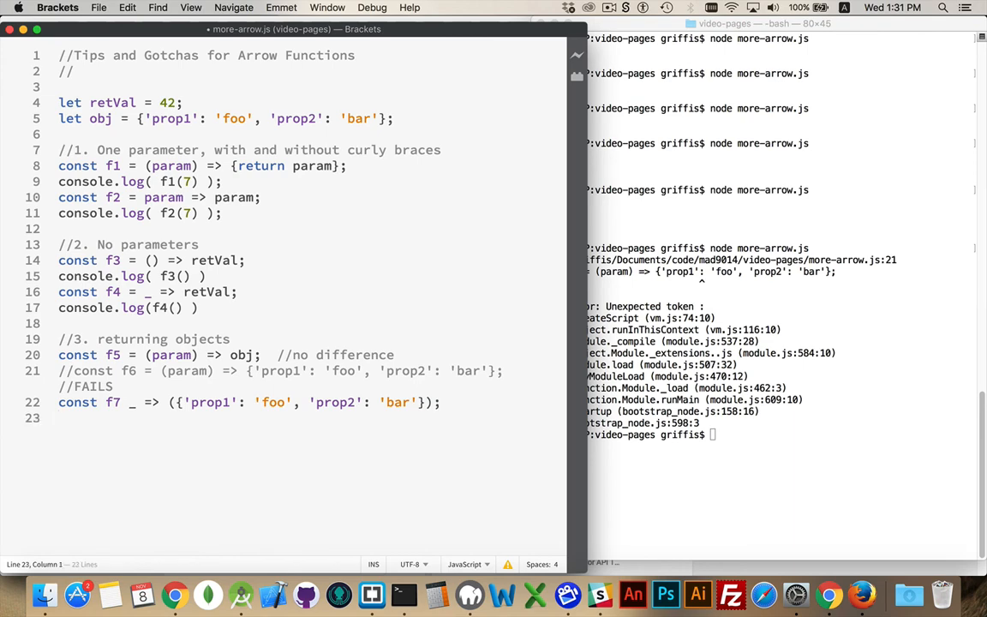
pyautogui.write('console.log( f7() );')
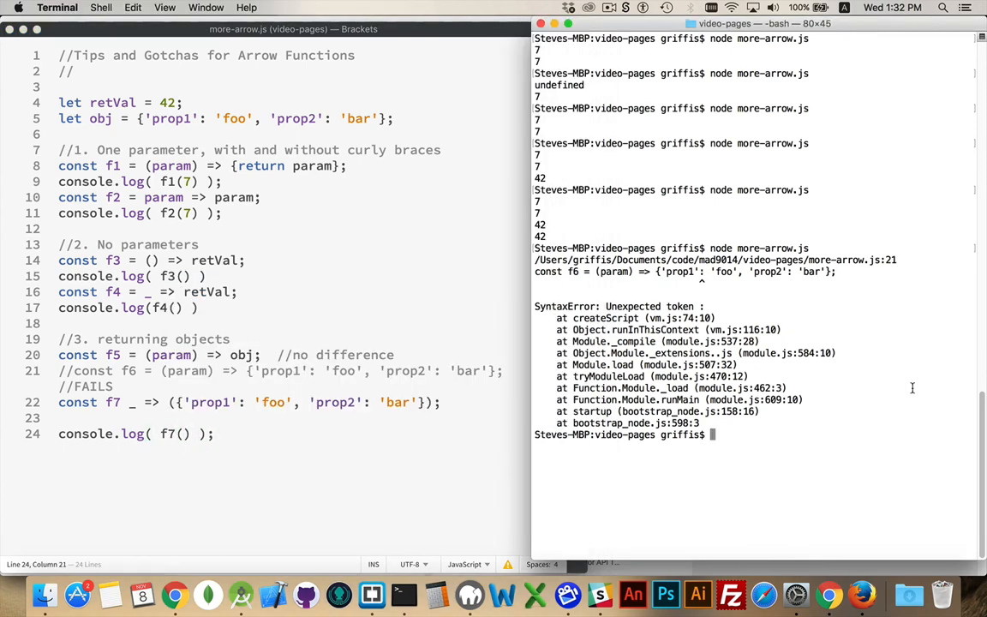
# Run more-arrow.js with node, add the missing = after f7, and rerun it
pyautogui.press('Return')
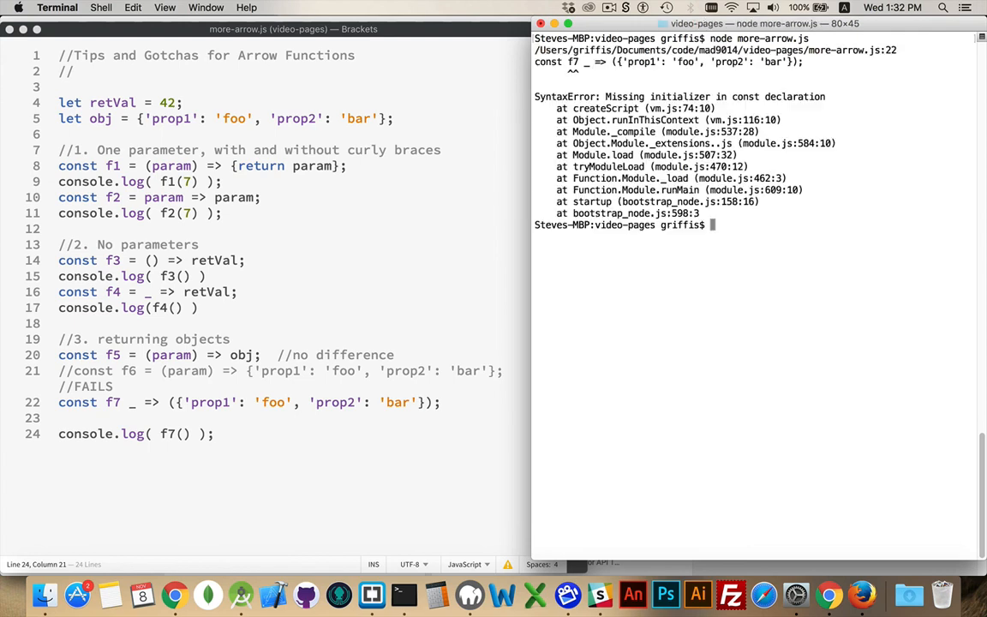
pyautogui.click(325, 433)
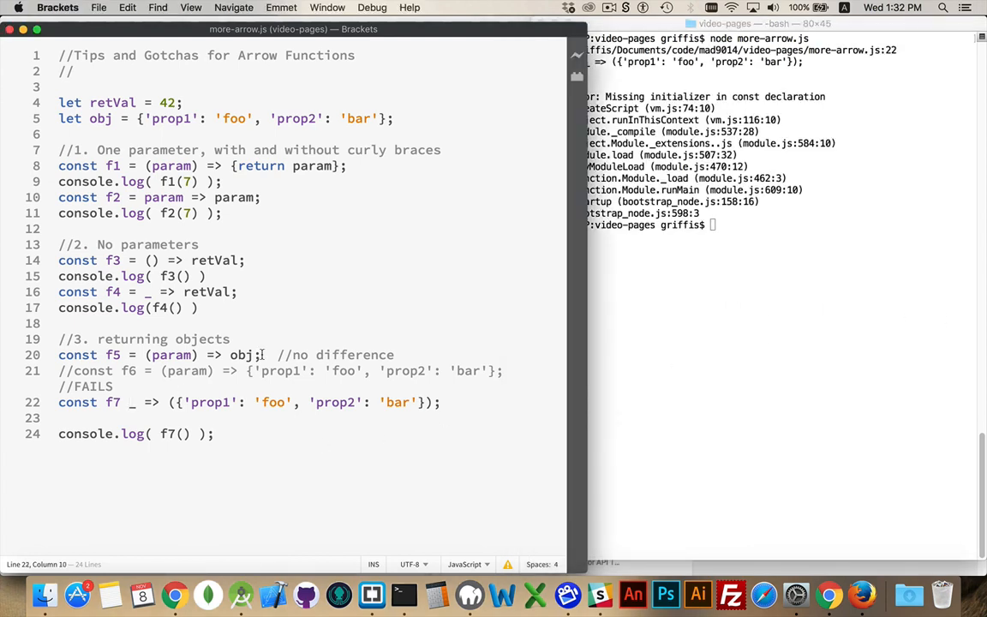
pyautogui.click(763, 350)
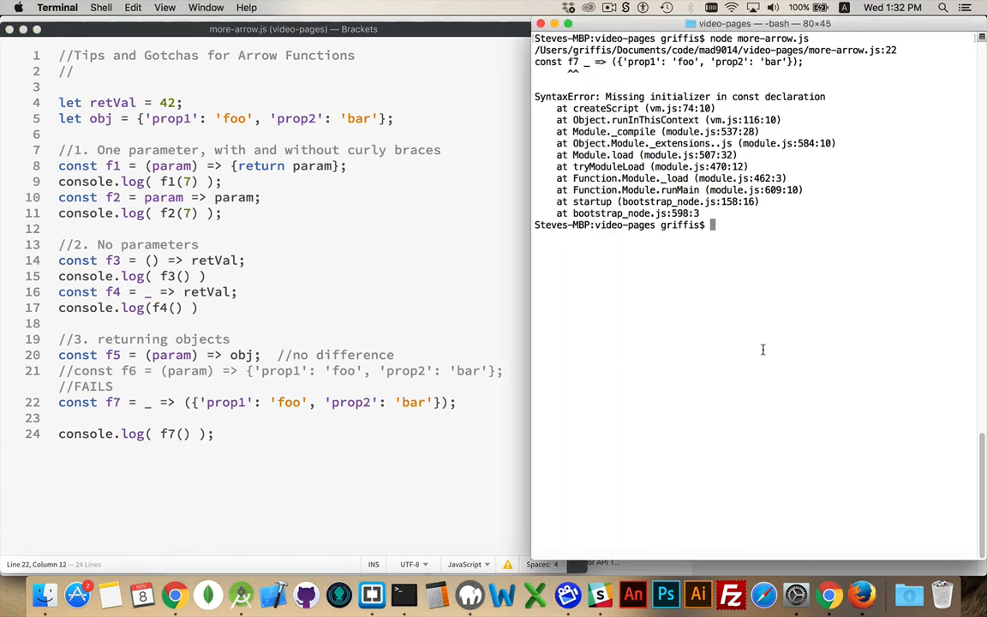
pyautogui.press('Return')
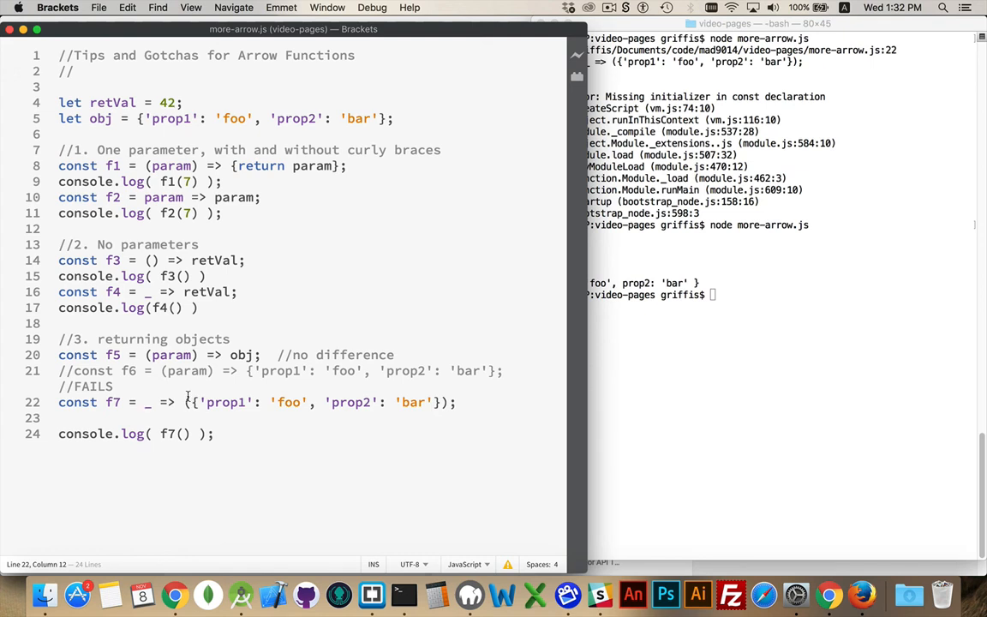
# Rerun more-arrow.js in Terminal to confirm it prints 7, 7, 42, 42 and the object
pyautogui.click(323, 402)
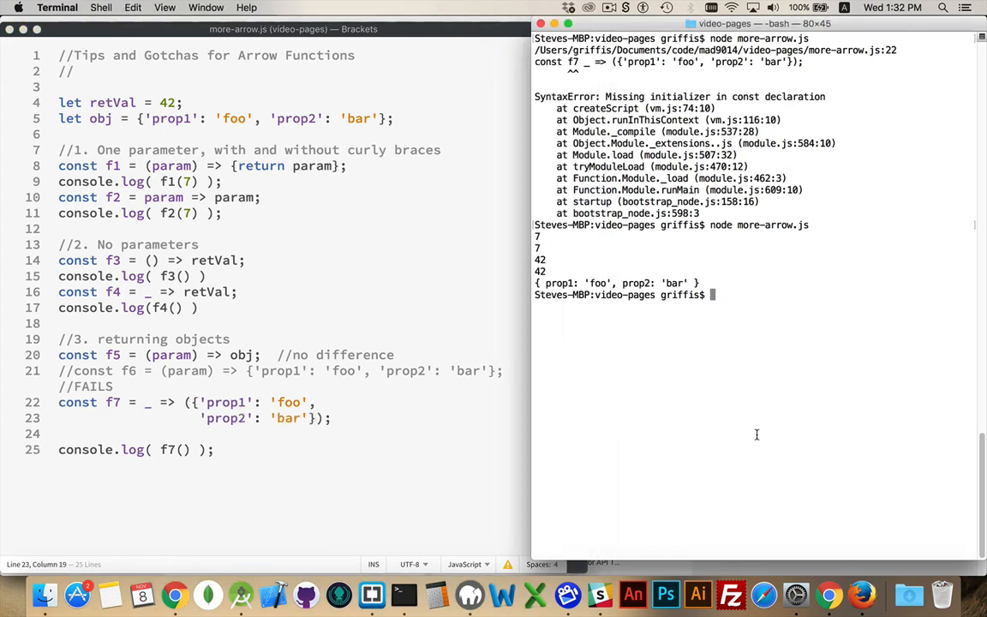
pyautogui.press('Return')
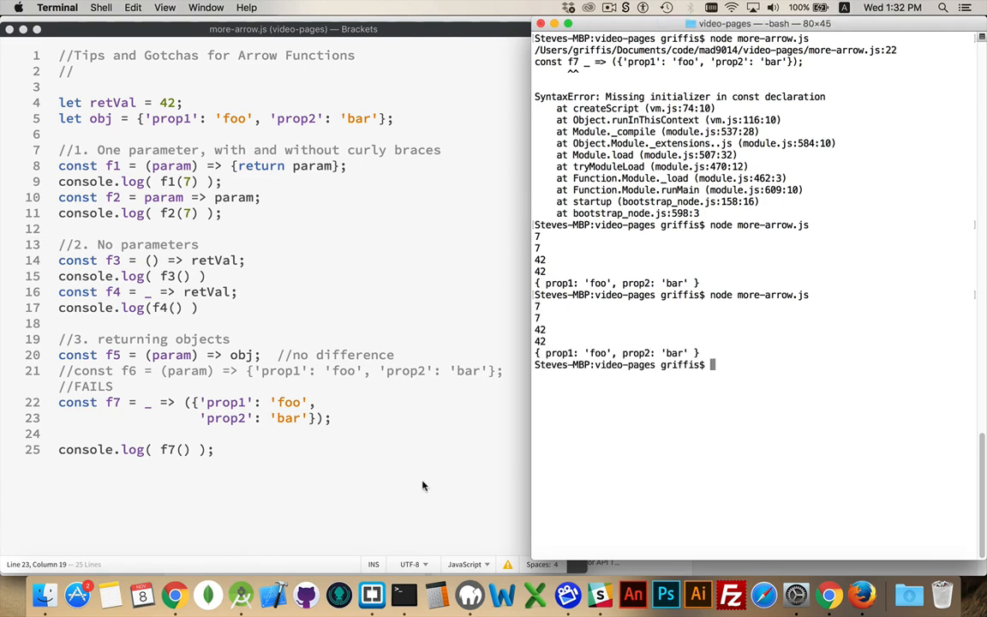
pyautogui.moveTo(283, 426)
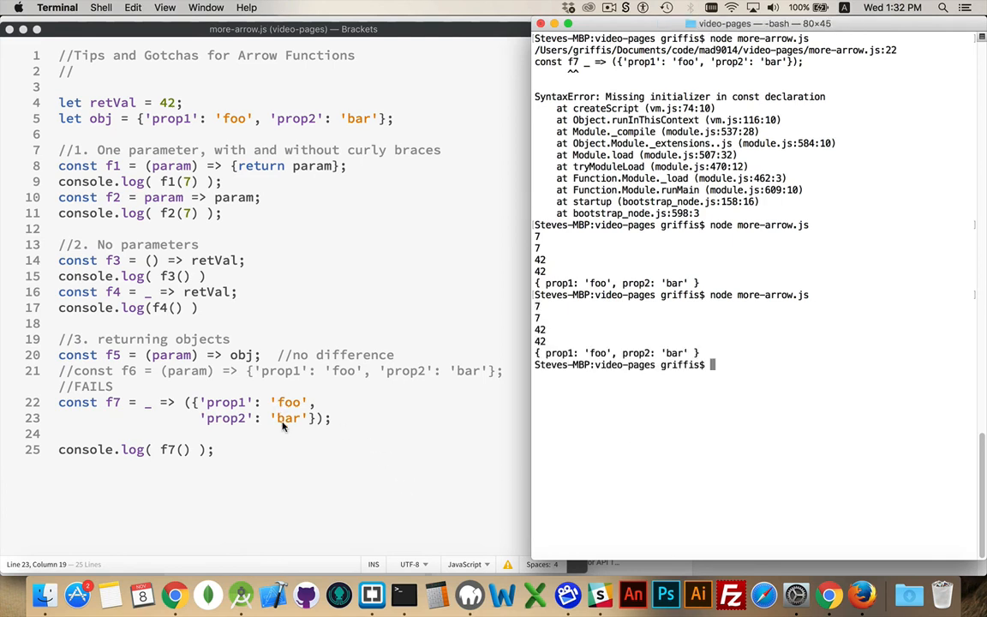
pyautogui.moveTo(268, 497)
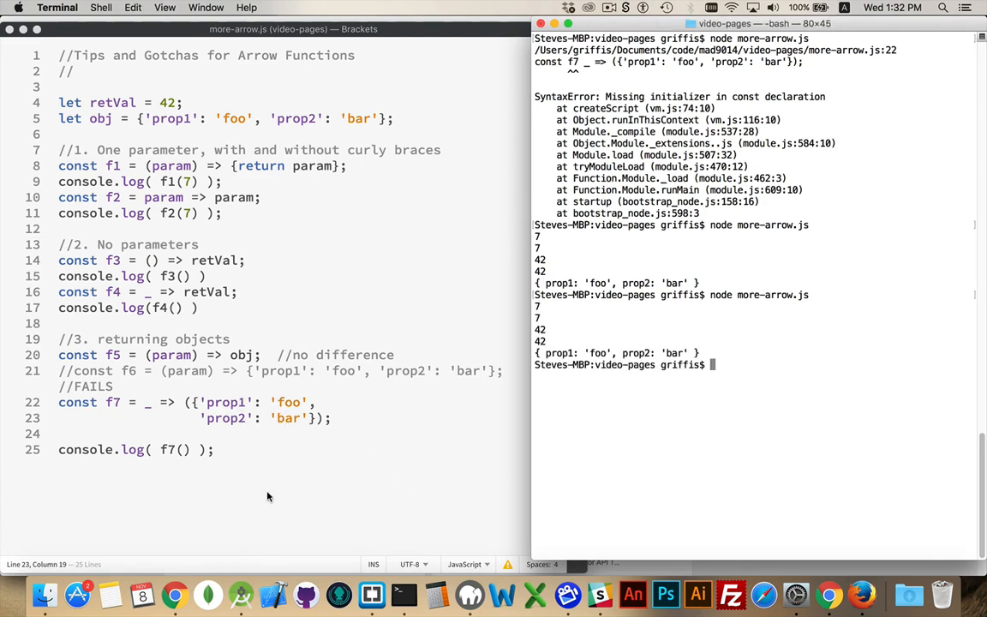
pyautogui.moveTo(320, 428)
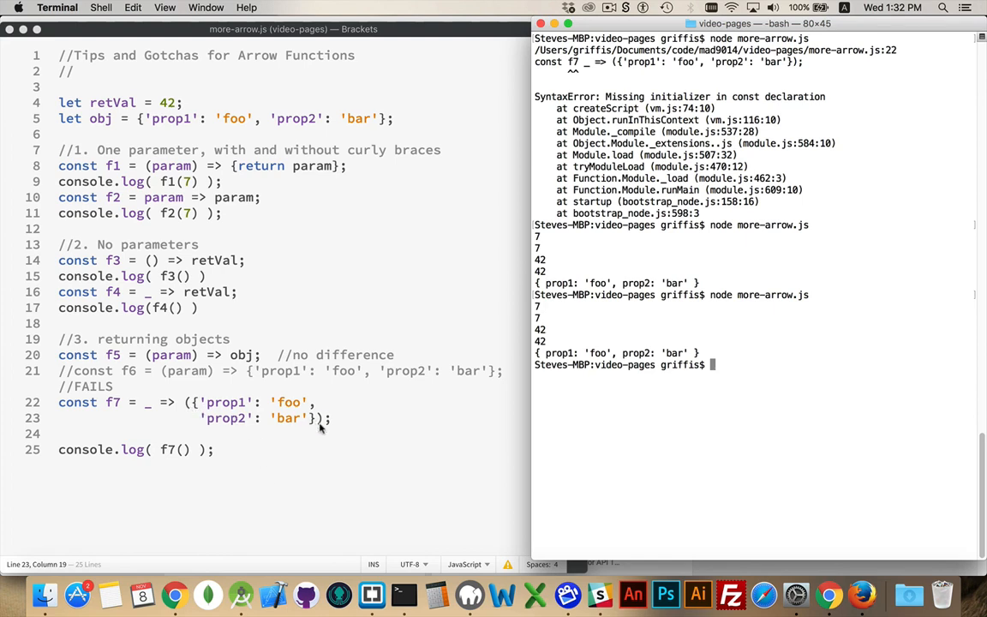
pyautogui.moveTo(169, 410)
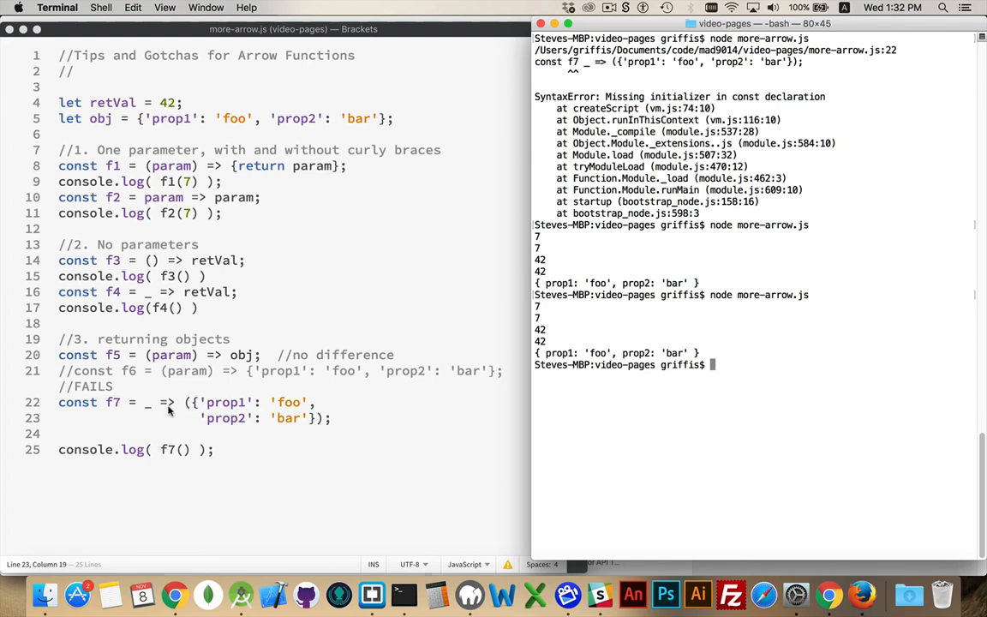
pyautogui.moveTo(273, 397)
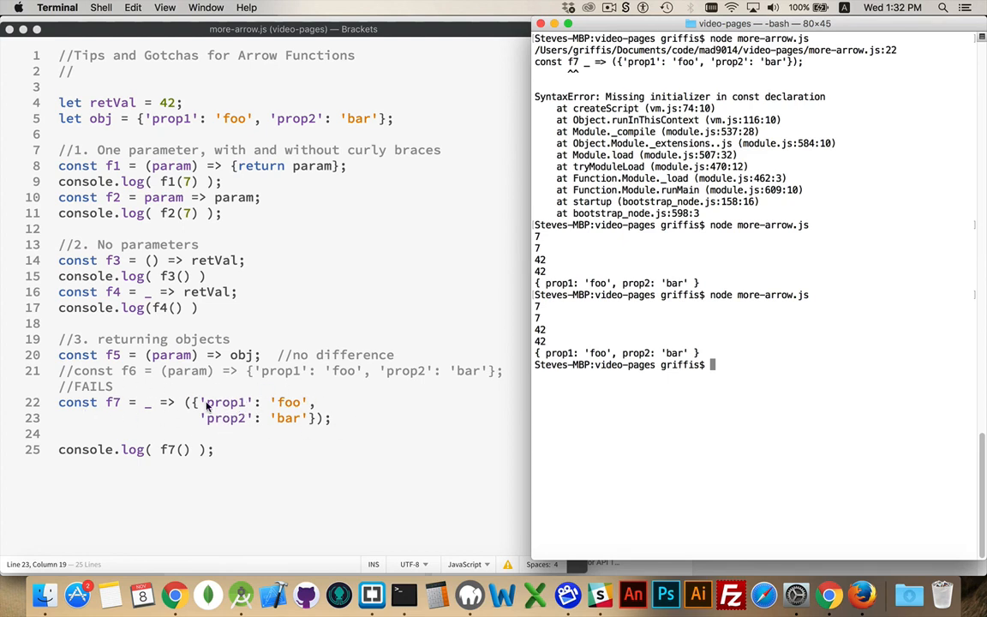
pyautogui.moveTo(256, 463)
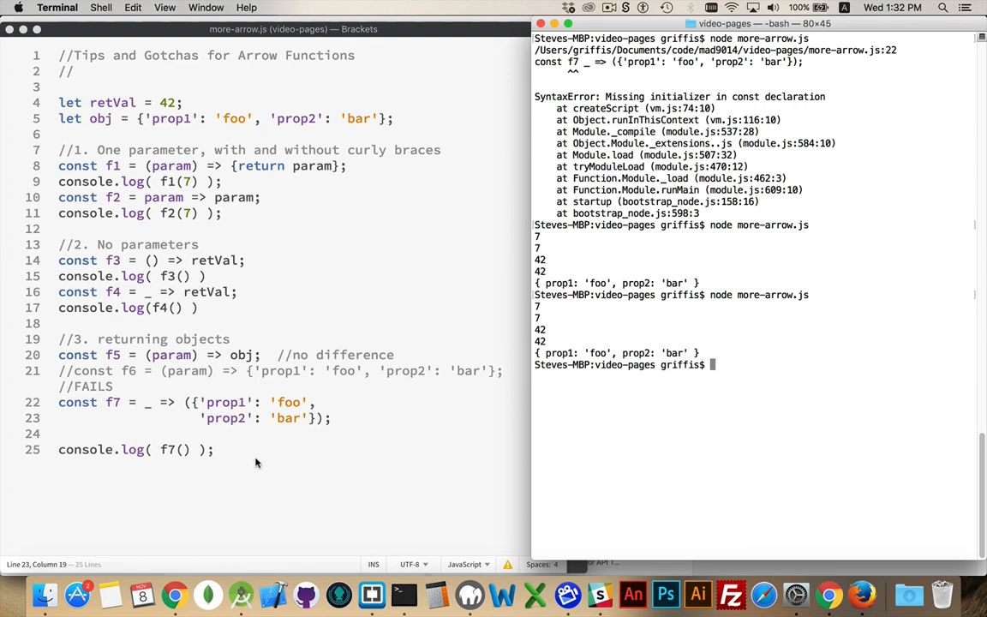